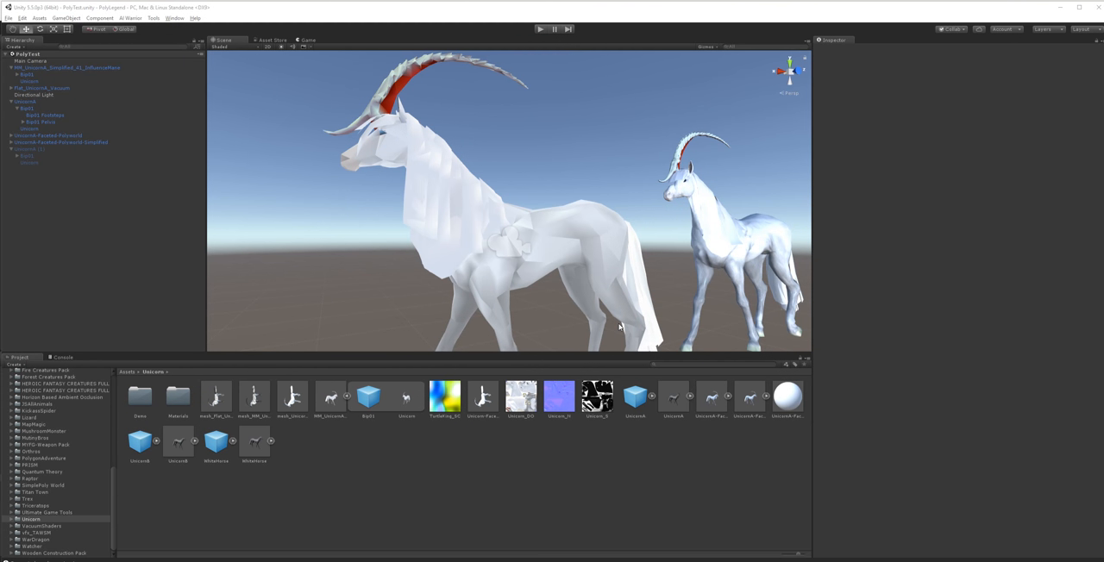
mouse_move(562, 267)
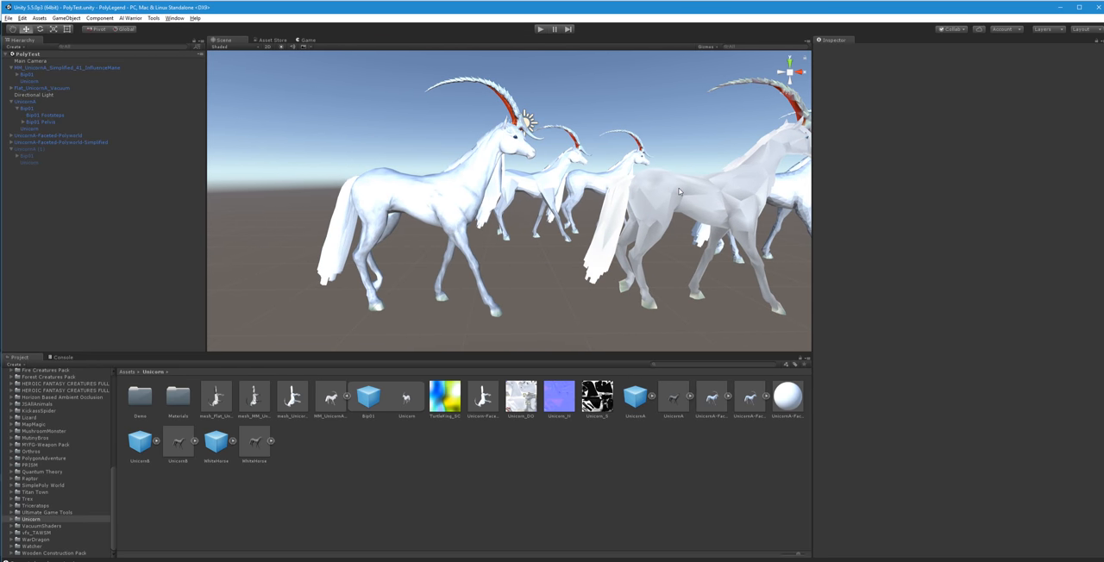
mouse_move(457, 259)
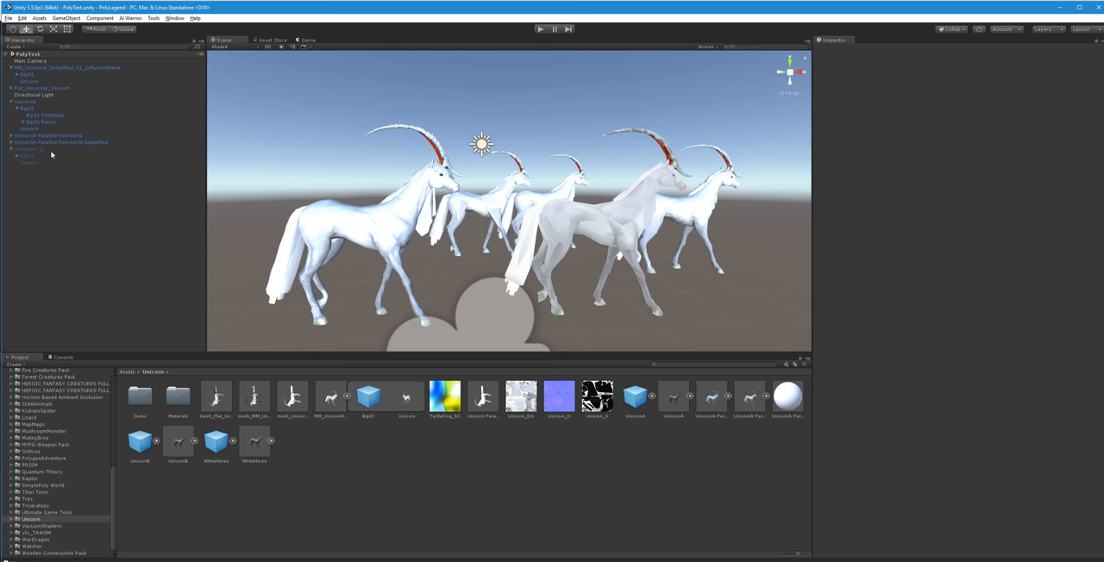
Select the front unicorn in the Hierarchy and browse the Window menu for the mesh tools.
left_click(26, 148)
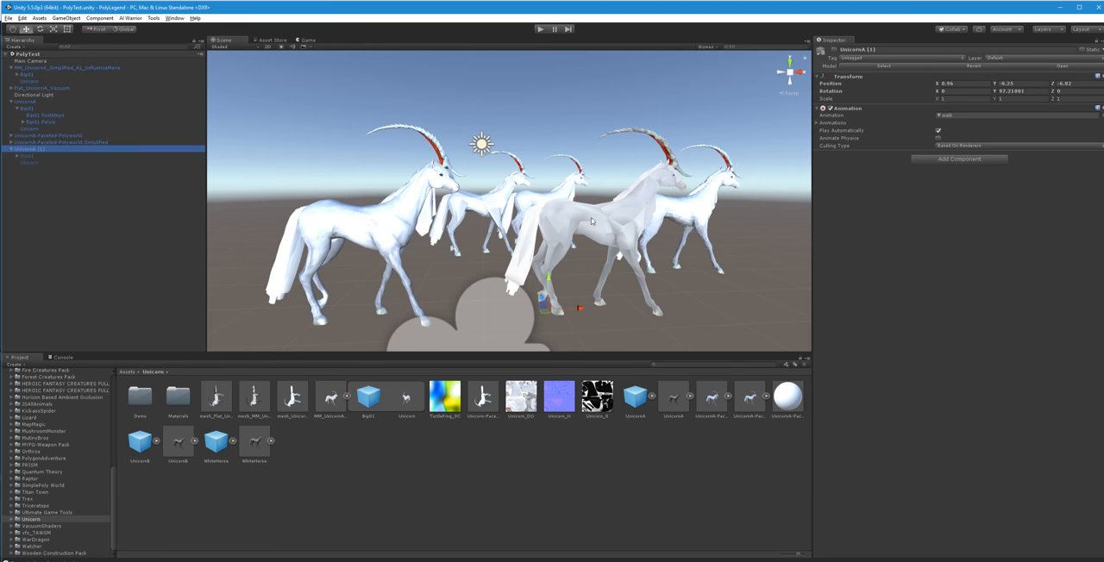
left_click(69, 67)
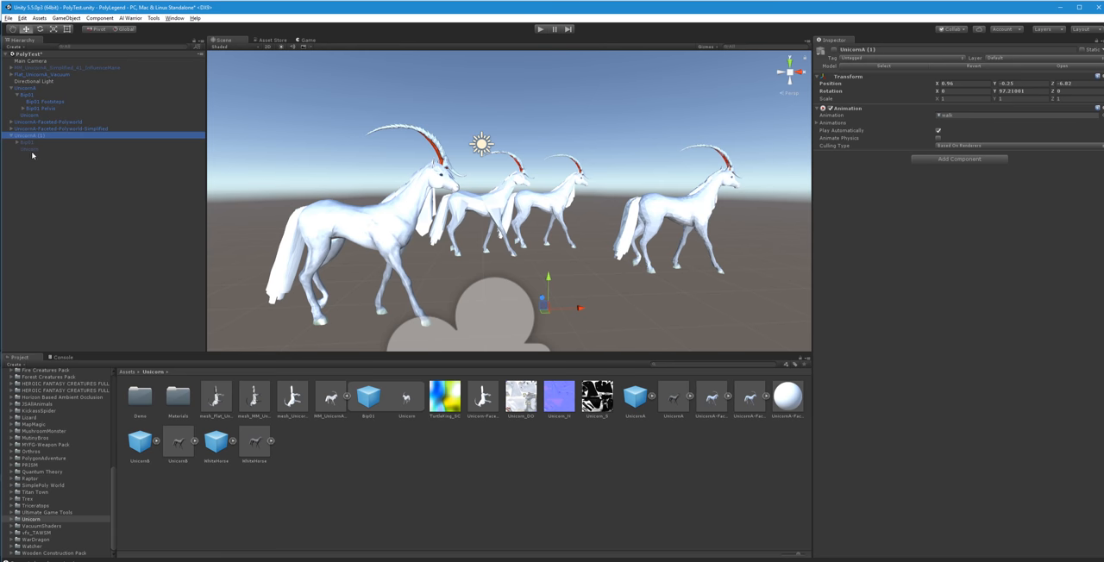
left_click(29, 148)
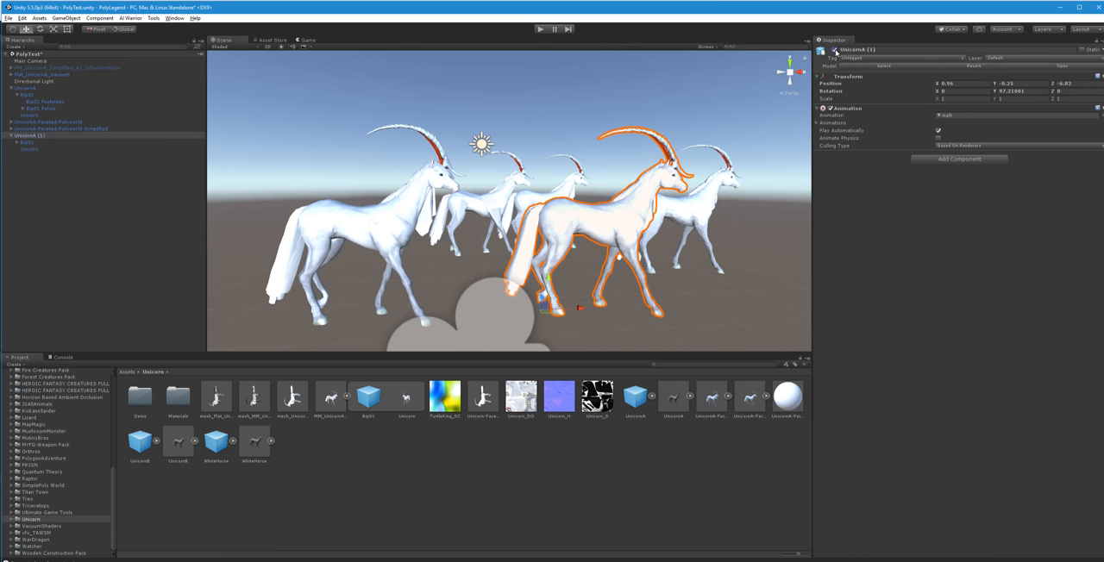
mouse_move(849, 143)
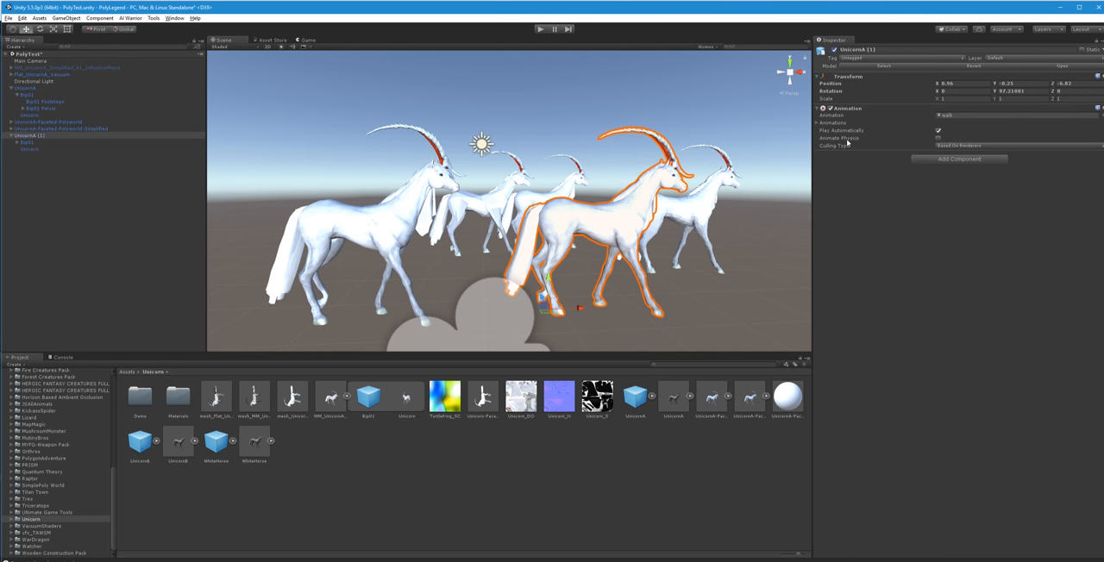
left_click(153, 17)
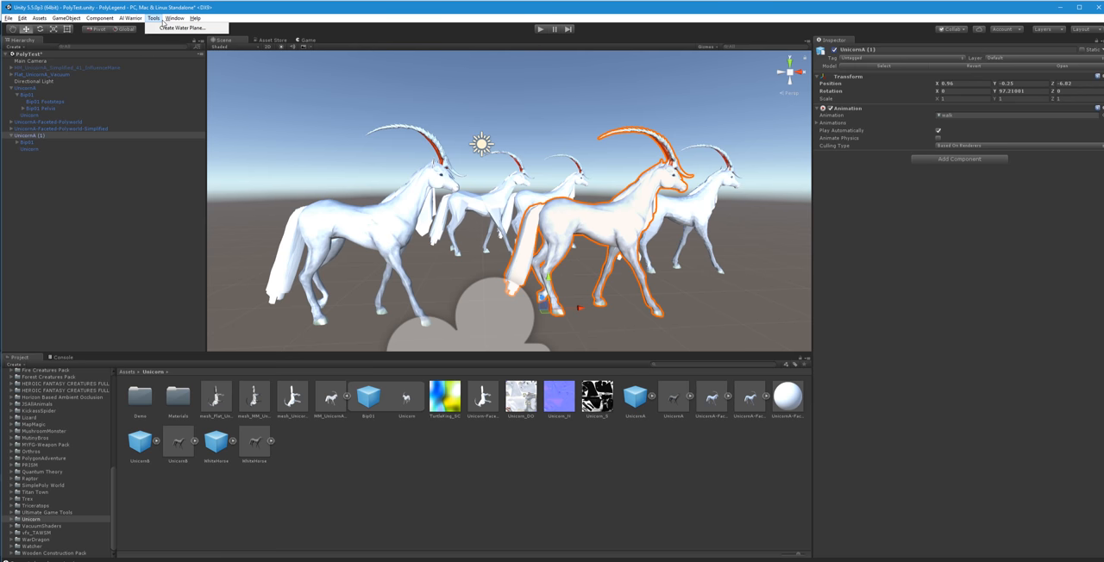
left_click(176, 17)
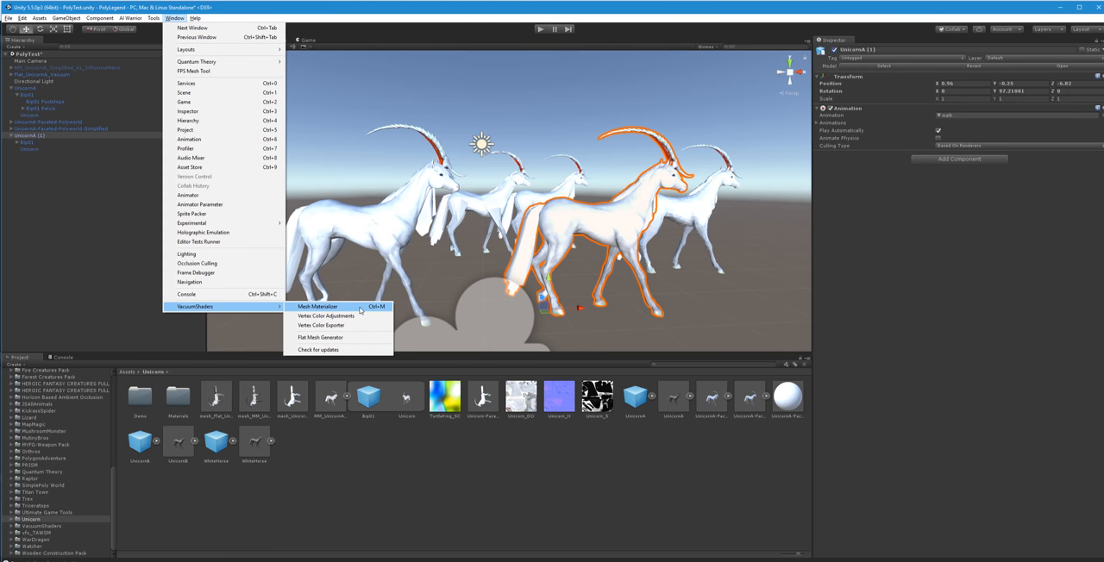
Launch Mesh Materializer for the unicorn and choose its Surface Type.
left_click(318, 307)
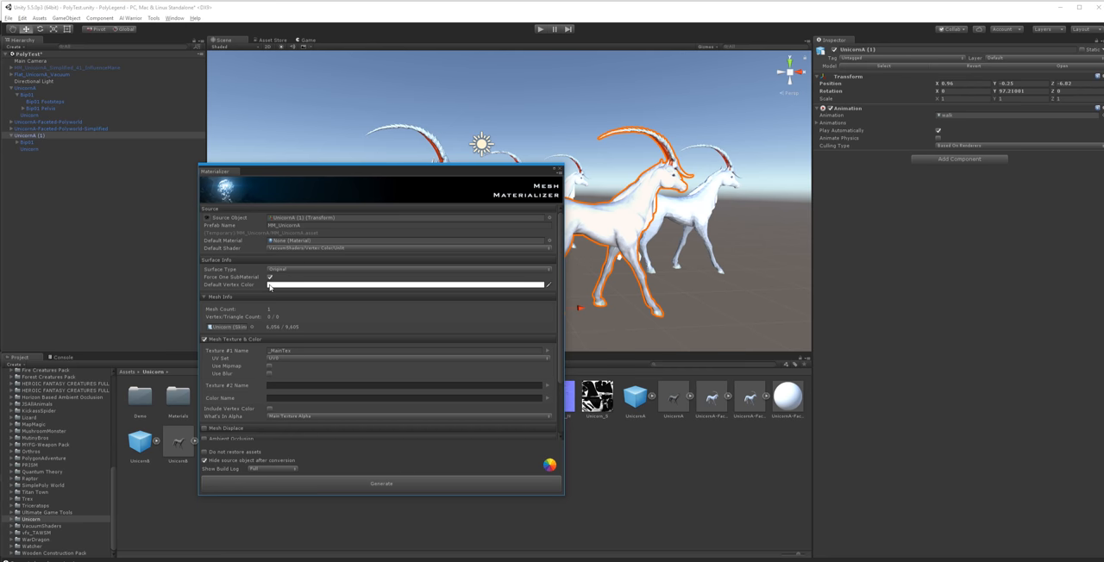
mouse_move(345, 221)
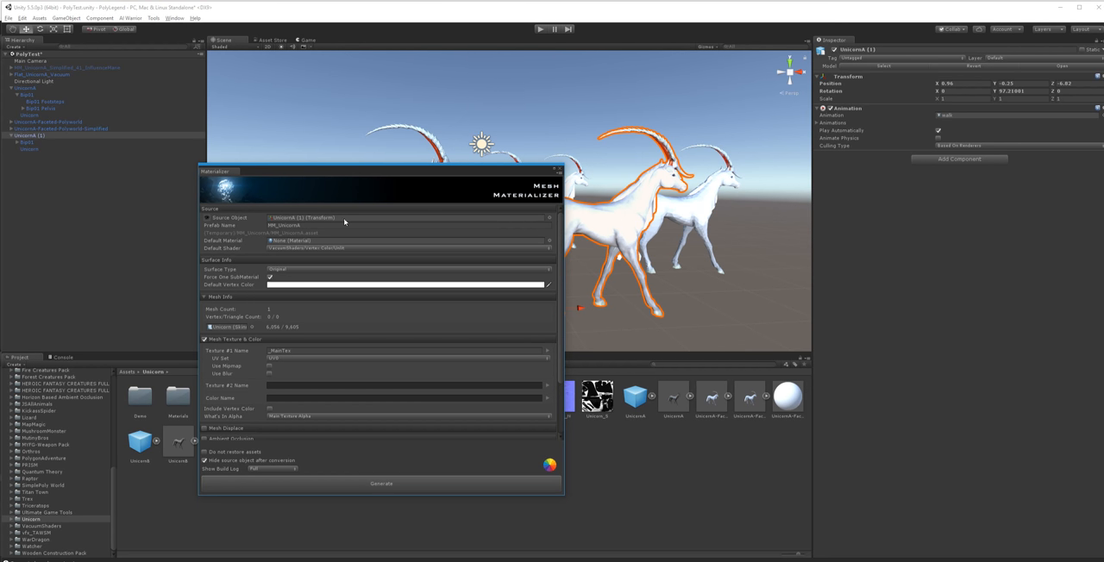
mouse_move(326, 252)
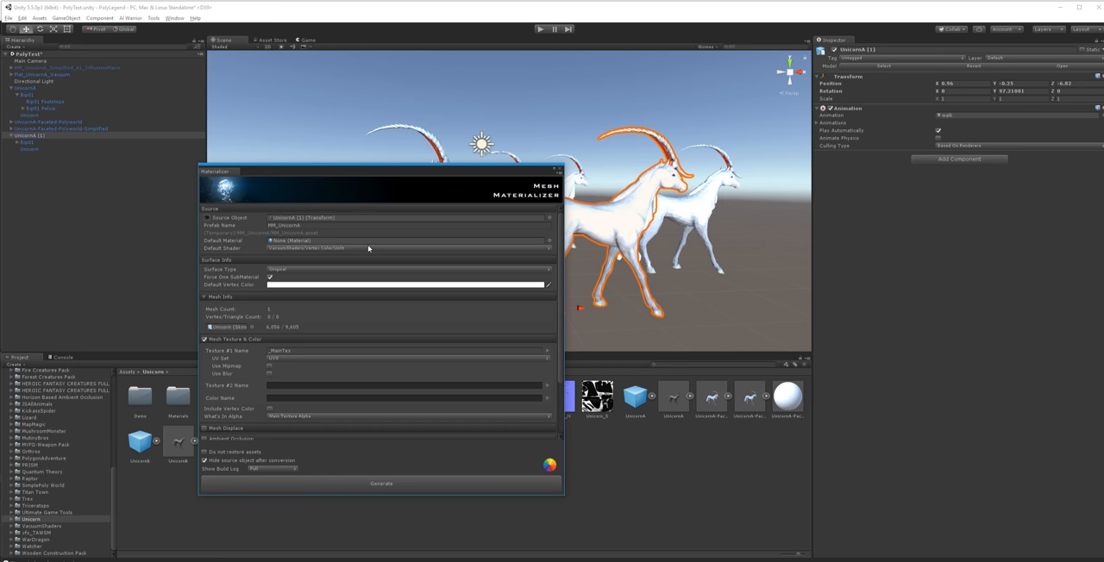
mouse_move(402, 321)
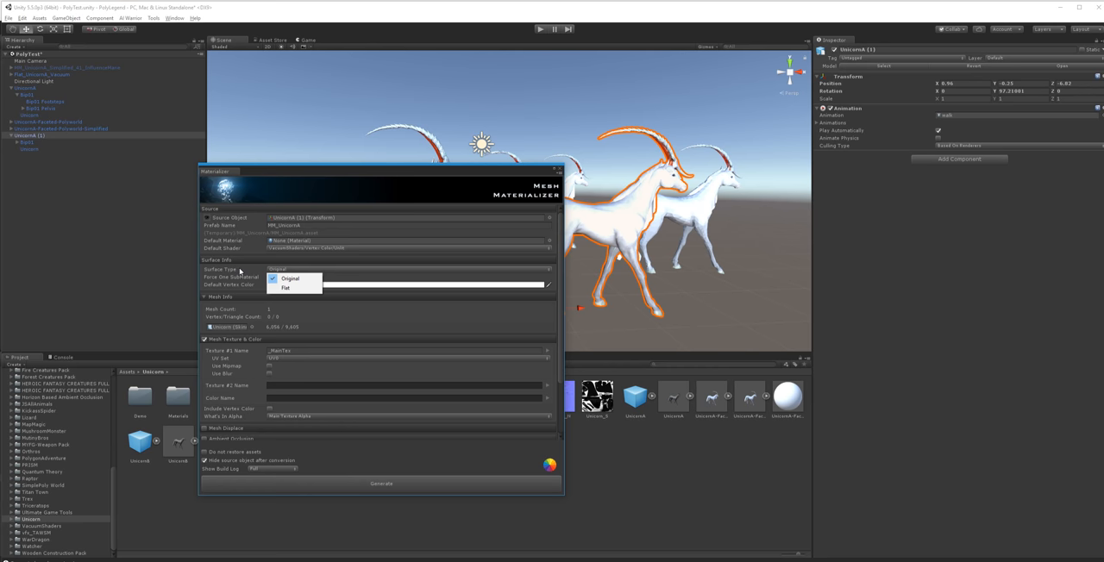
mouse_move(243, 272)
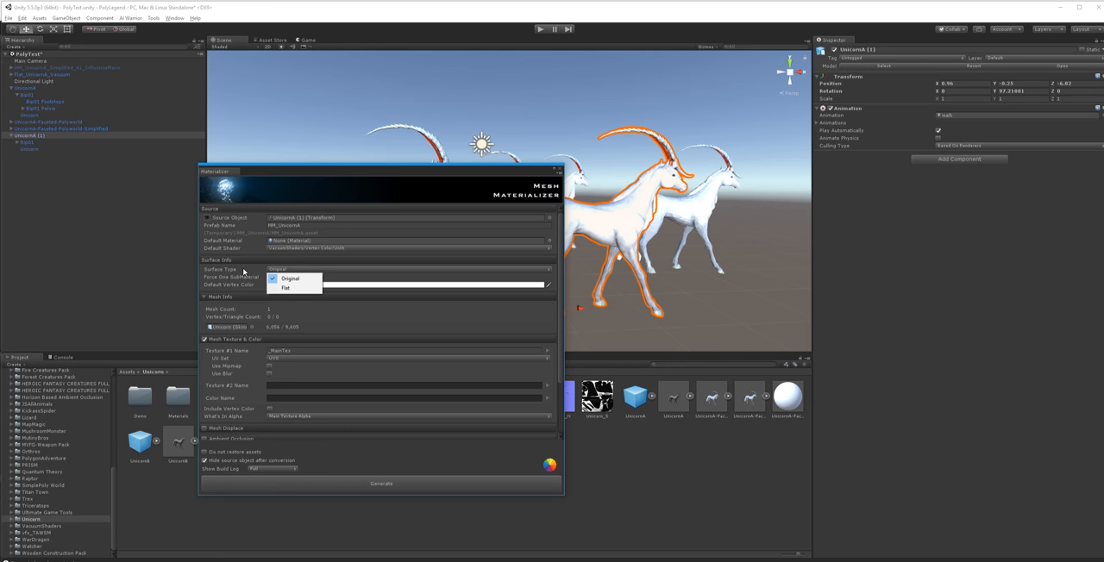
left_click(290, 278)
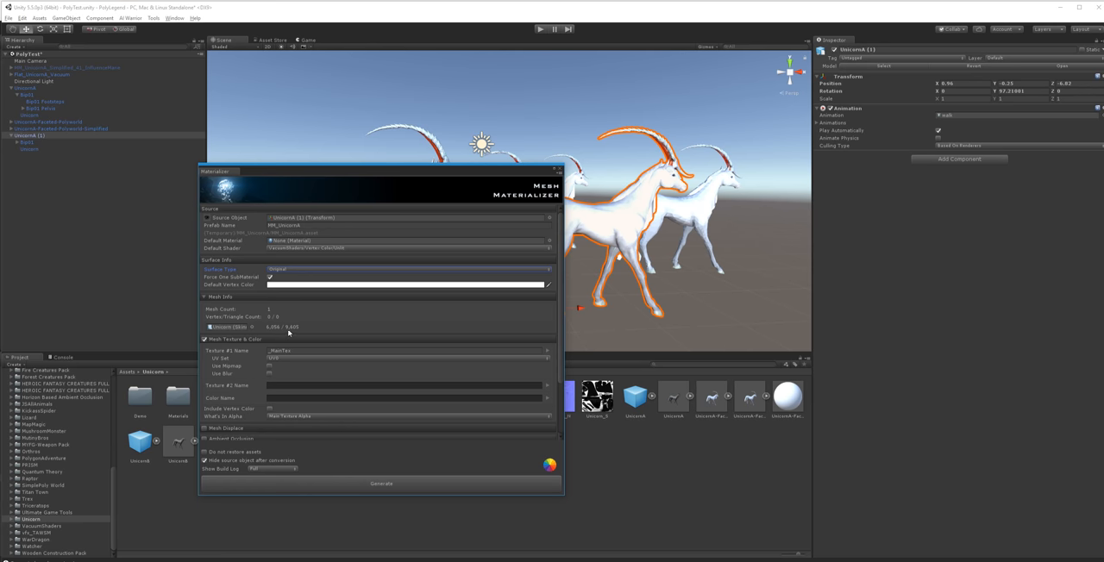
mouse_move(250, 395)
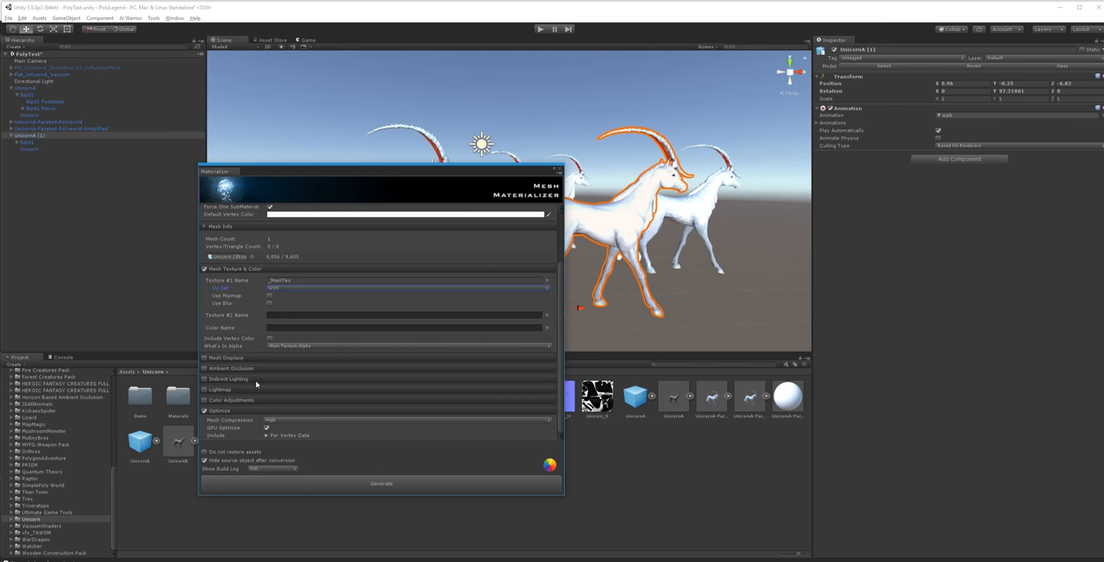
mouse_move(233, 395)
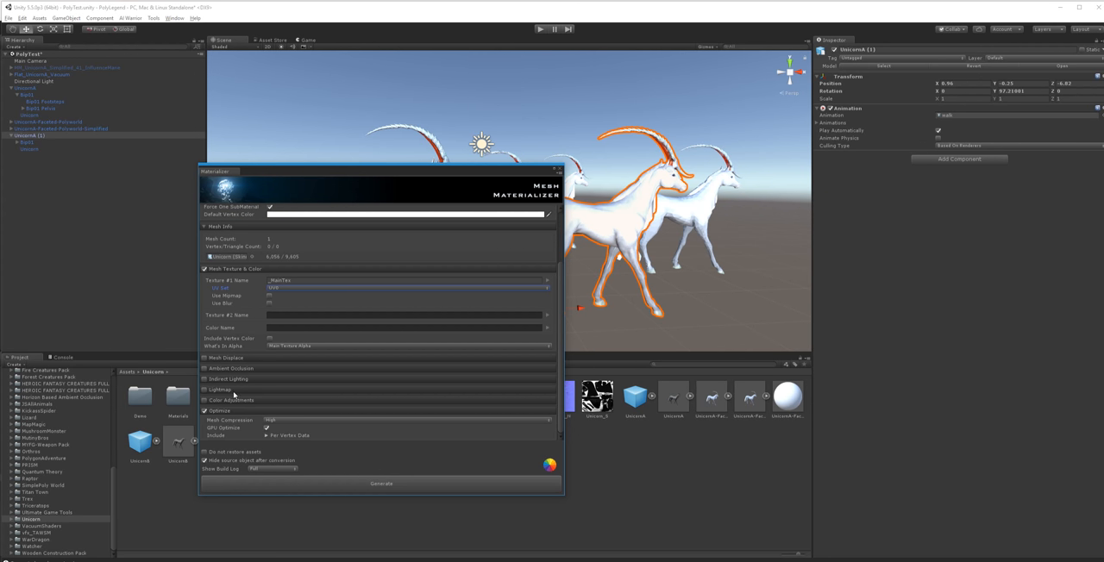
Expand the save section and choose how the materialized mesh is saved.
left_click(204, 380)
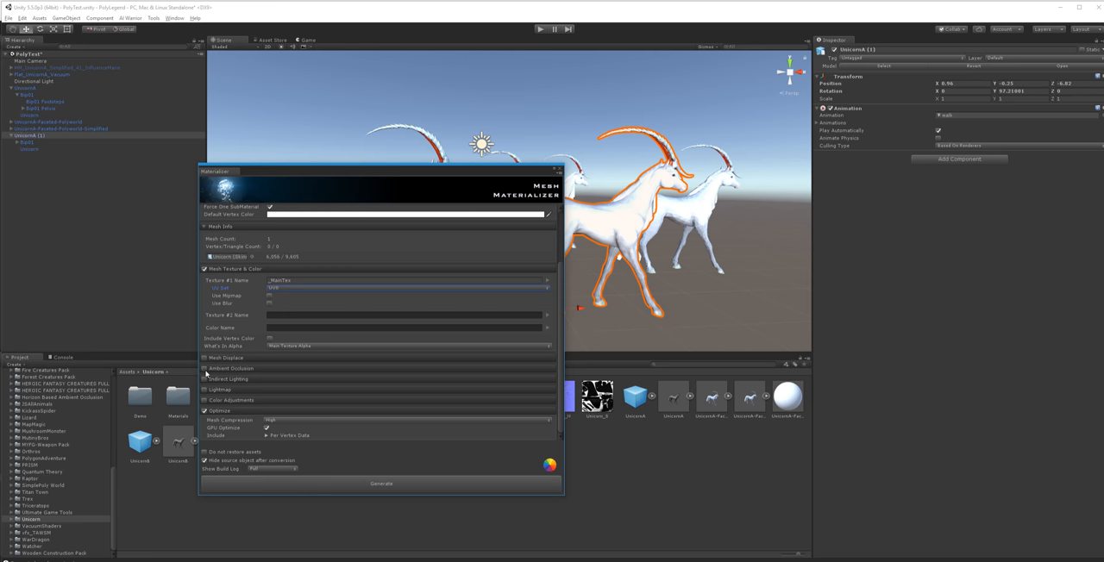
mouse_move(269, 385)
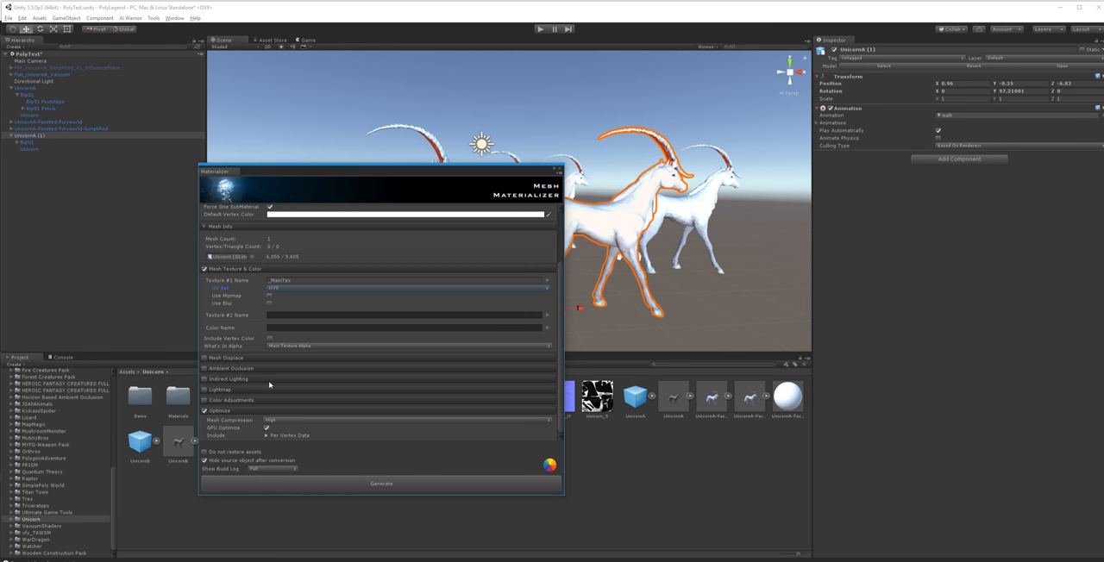
mouse_move(303, 421)
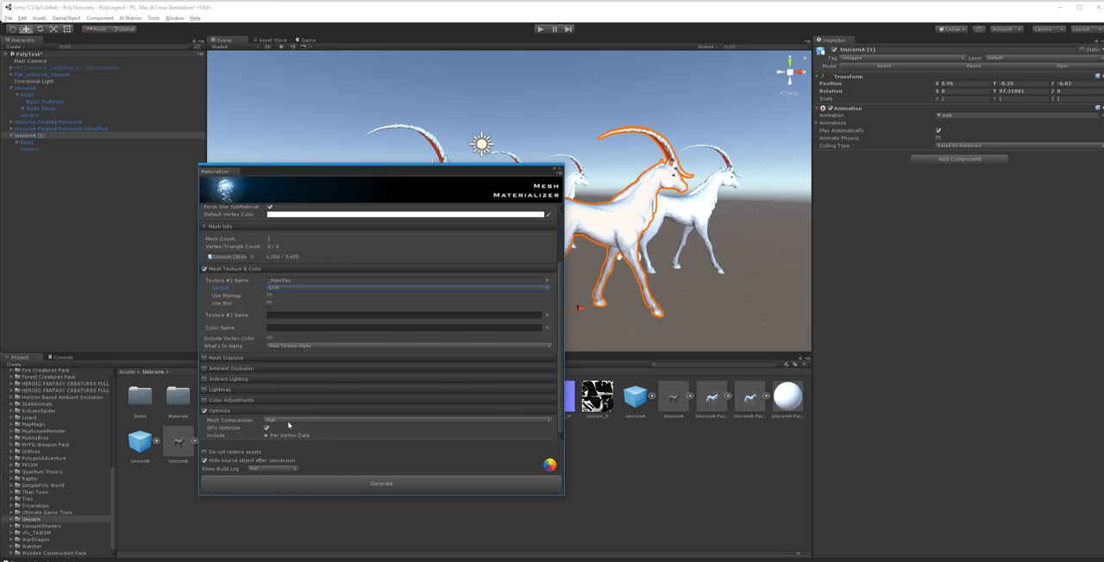
left_click(293, 435)
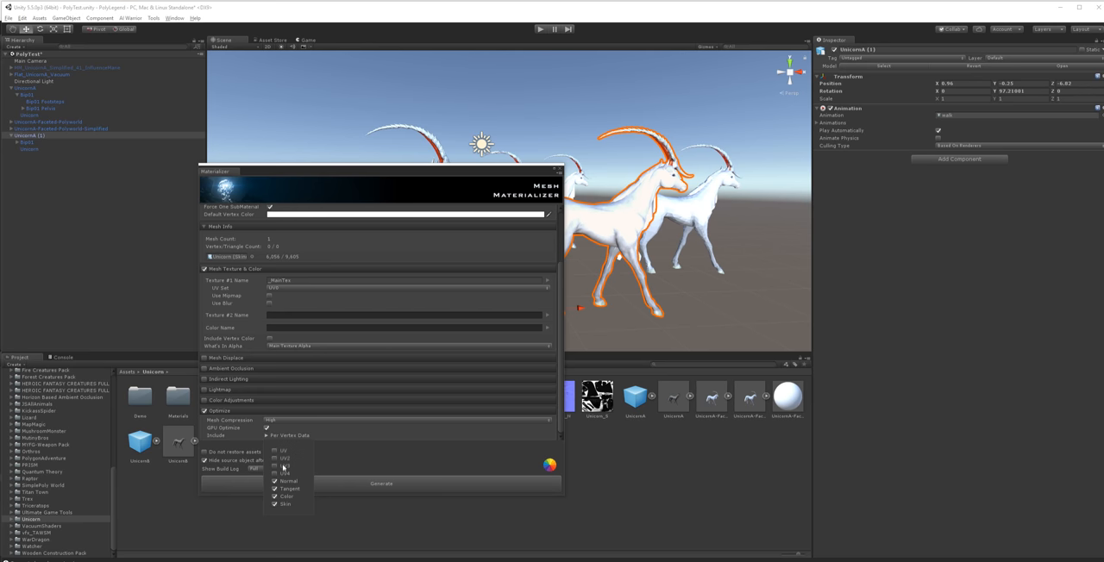
left_click(290, 479)
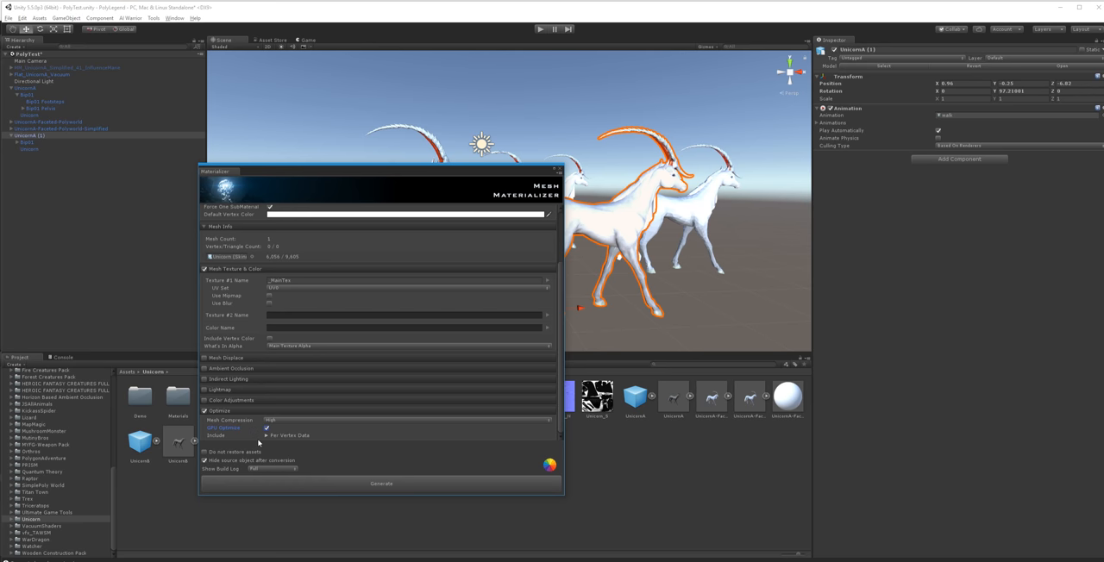
mouse_move(235, 479)
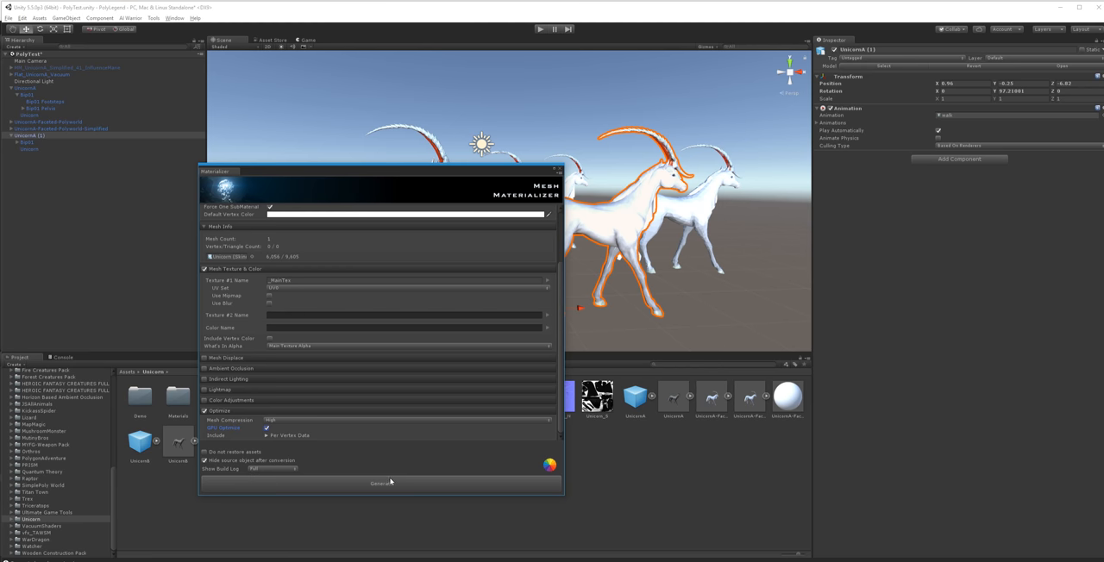
Generate the materialized unicorn mesh and confirm saving it as an asset.
left_click(379, 483)
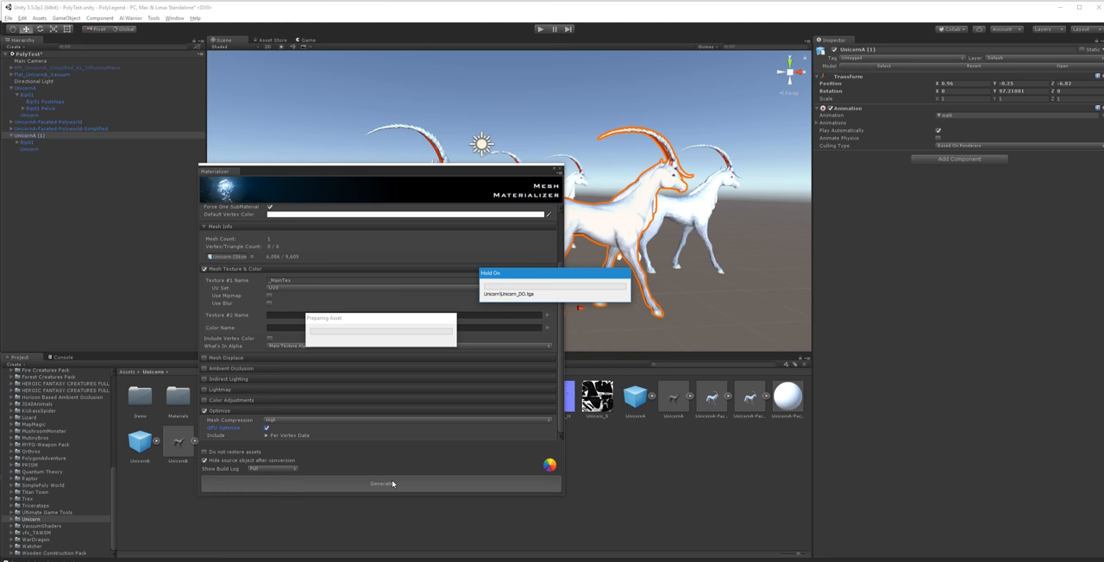
left_click(383, 483)
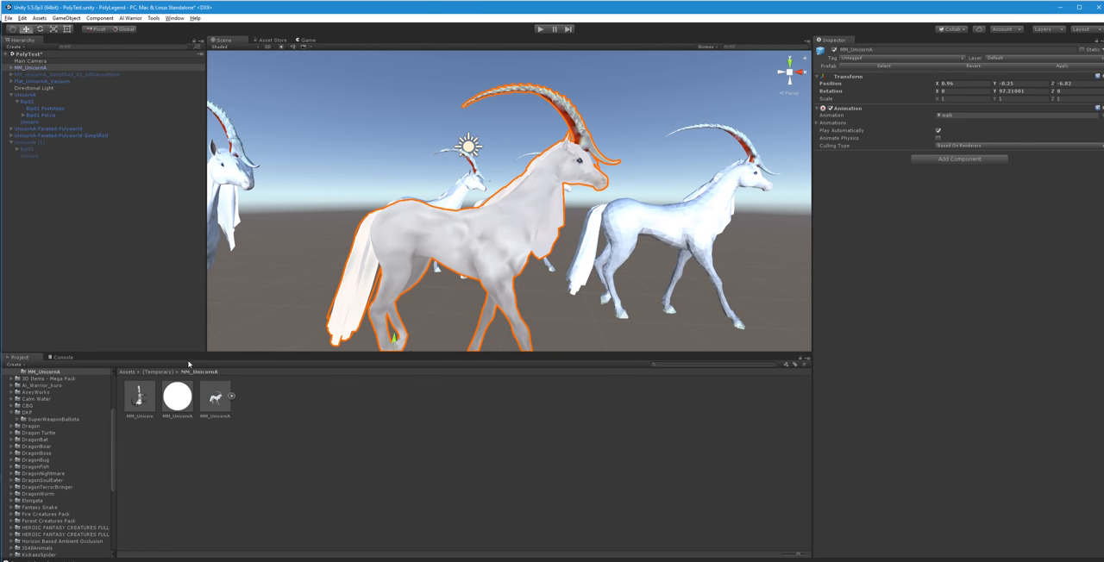
Preview the new unicorn mesh asset and start an Add Component search on the unicorn.
left_click(138, 397)
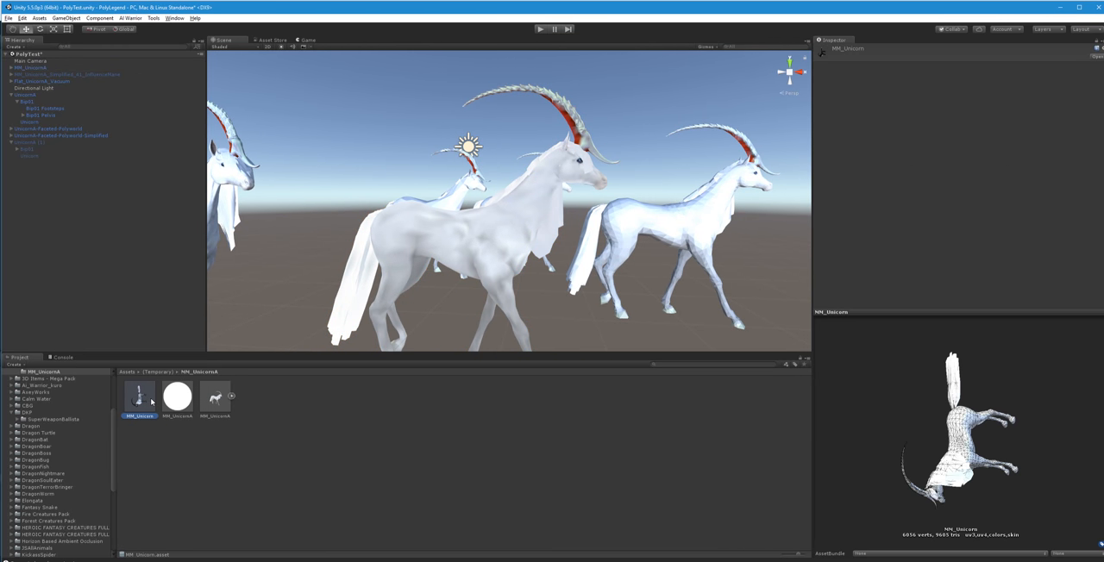
mouse_move(942, 549)
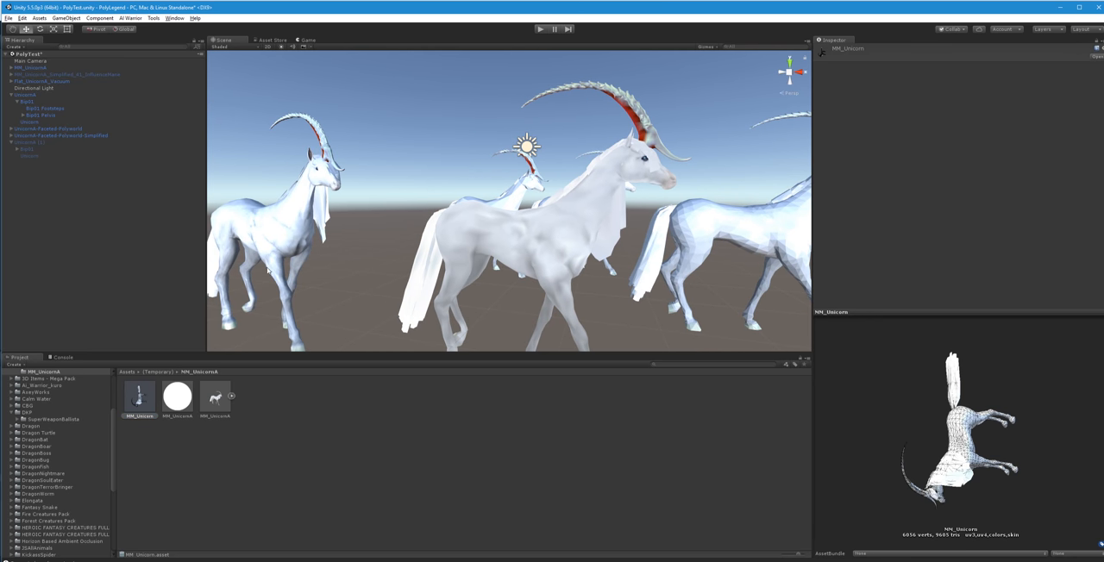
mouse_move(267, 401)
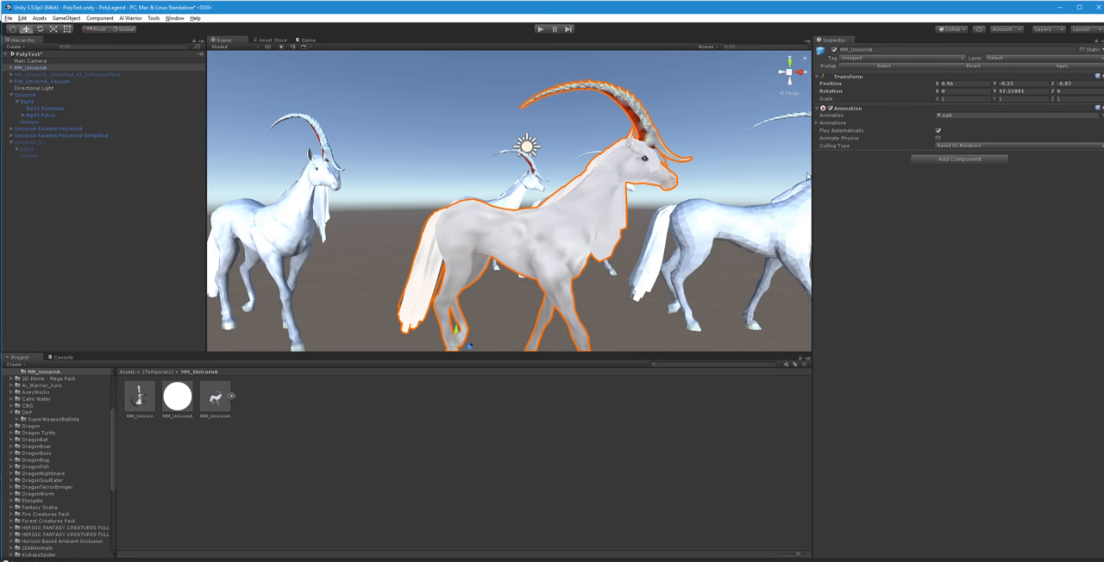
left_click(959, 159)
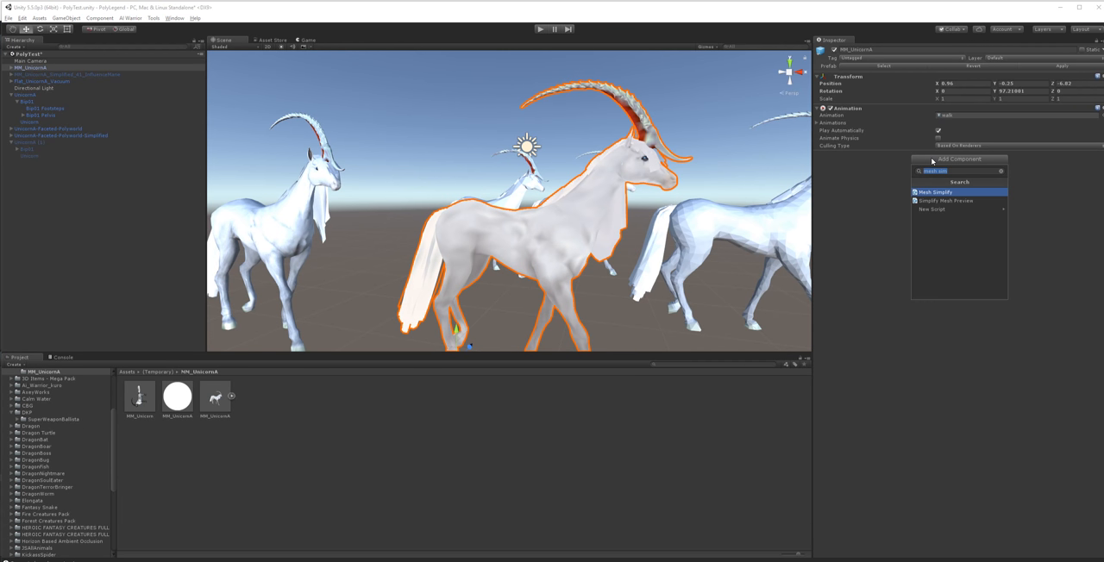
Attach Mesh Simplify to the unicorn and compute its low-poly mesh.
left_click(935, 194)
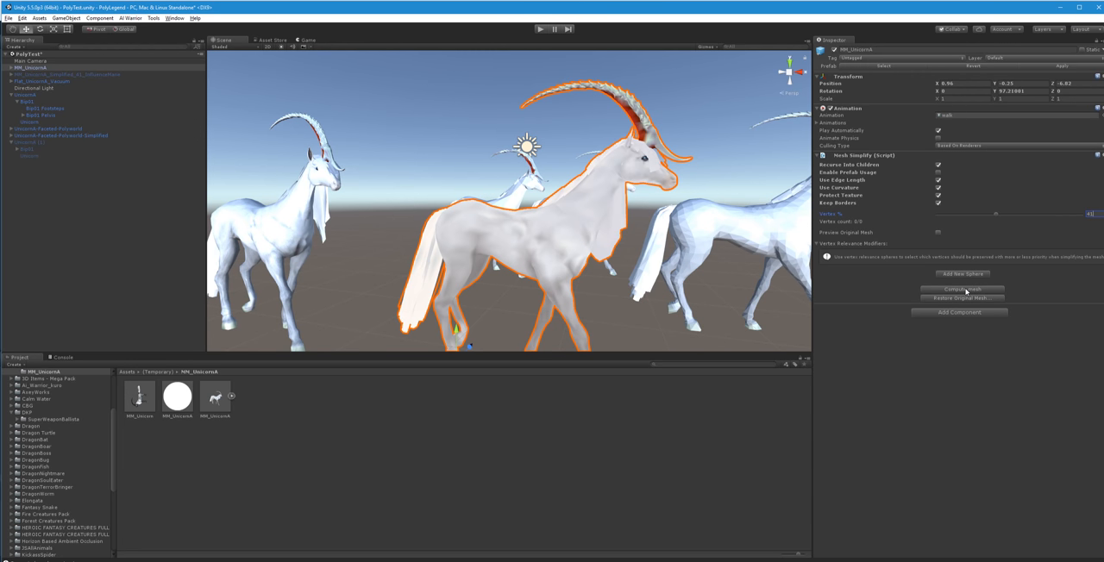
left_click(960, 290)
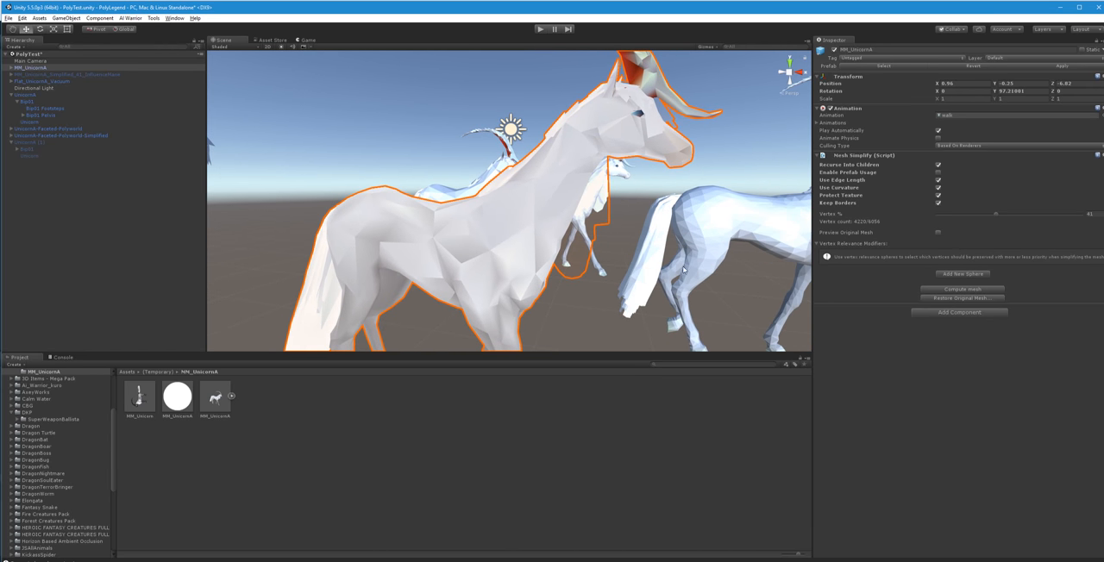
Add a relevance sphere, position it on the unicorn's neck and raise its relevance.
left_click(959, 272)
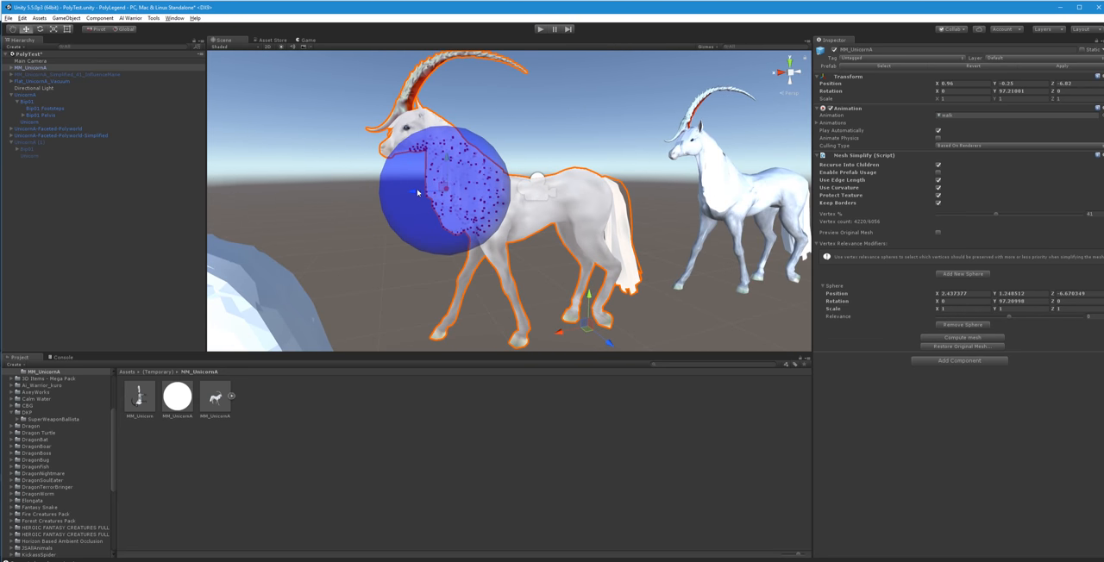
left_click_drag(418, 193, 404, 191)
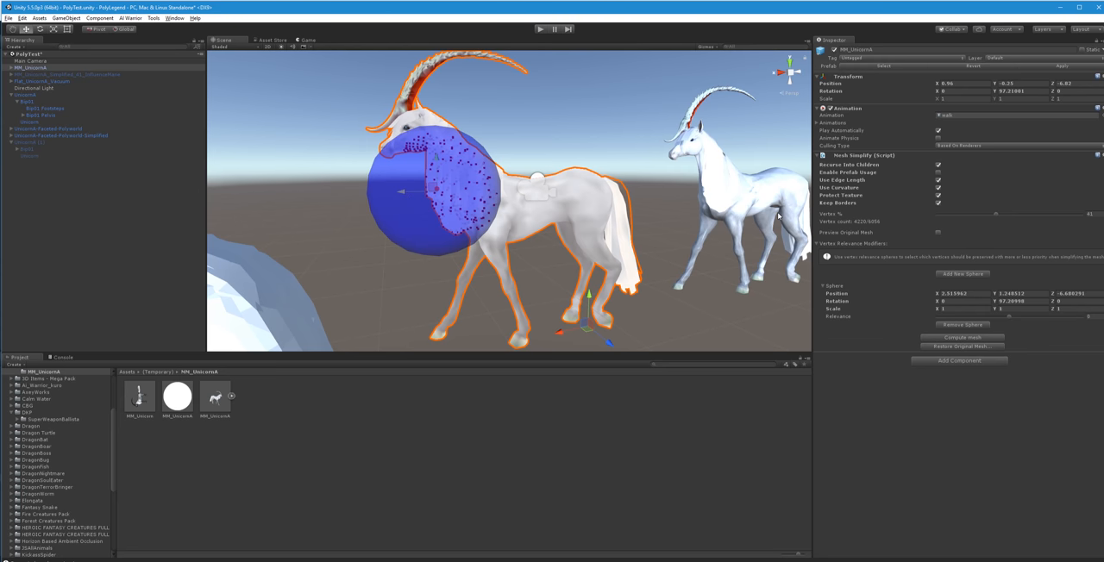
left_click_drag(997, 318, 1036, 317)
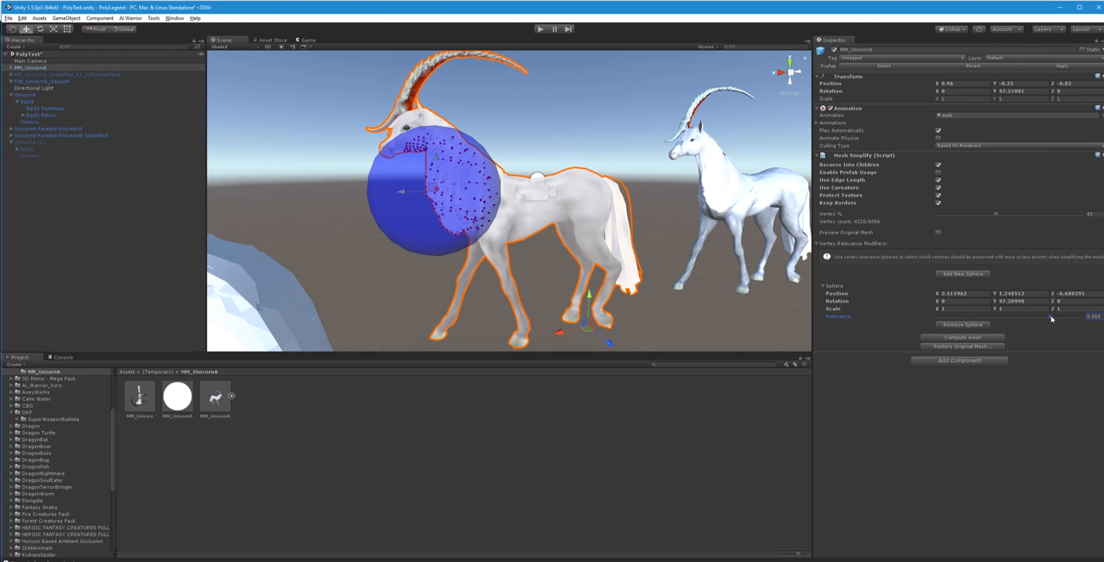
left_click_drag(1052, 318, 1070, 317)
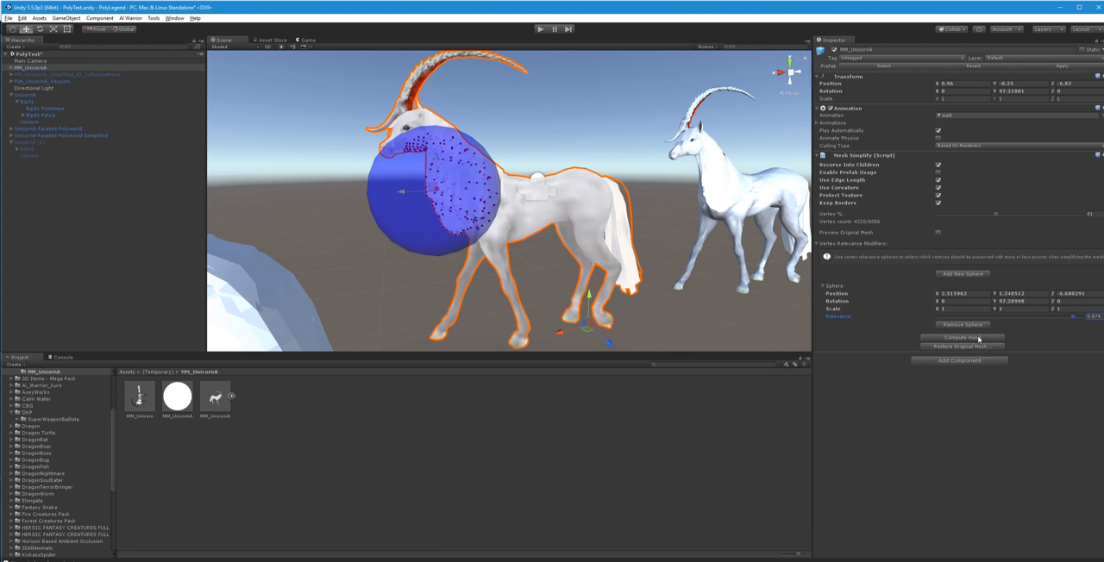
mouse_move(977, 339)
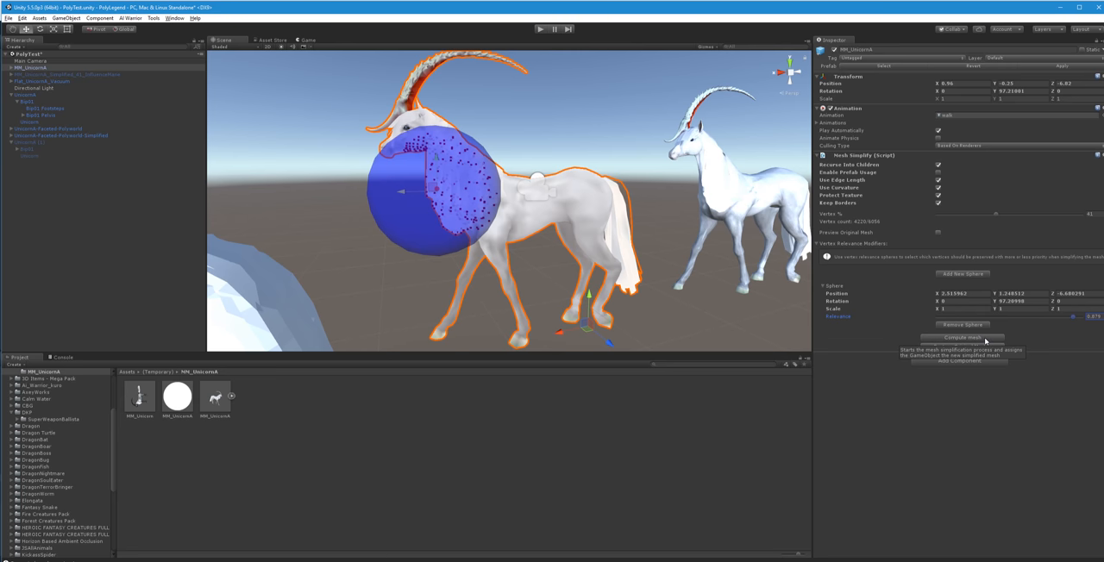
Recompute and restore the mesh, then add a second relevance sphere over the hindquarters.
left_click(959, 338)
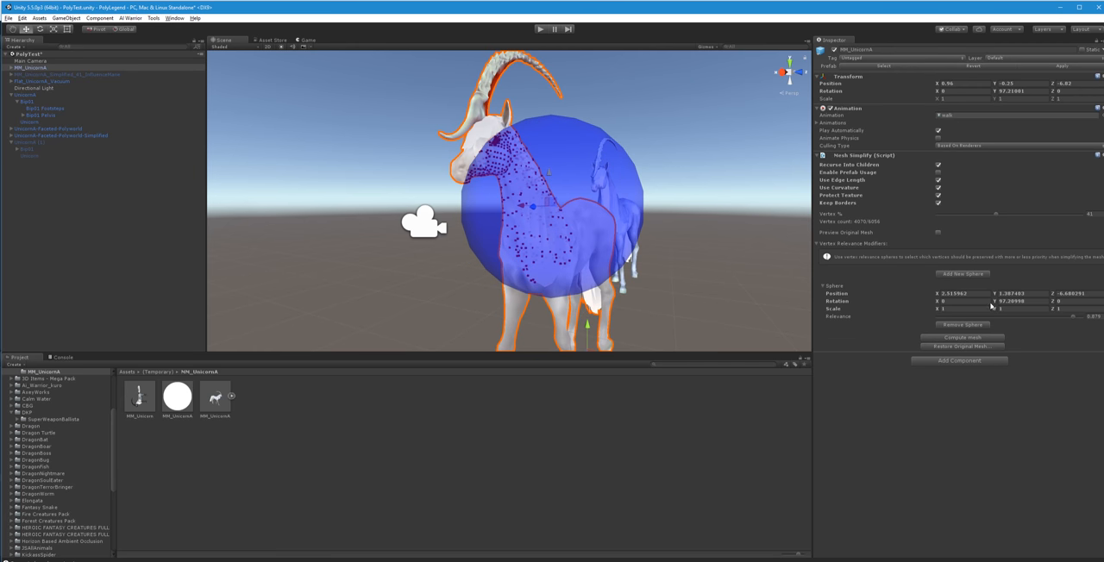
left_click(961, 339)
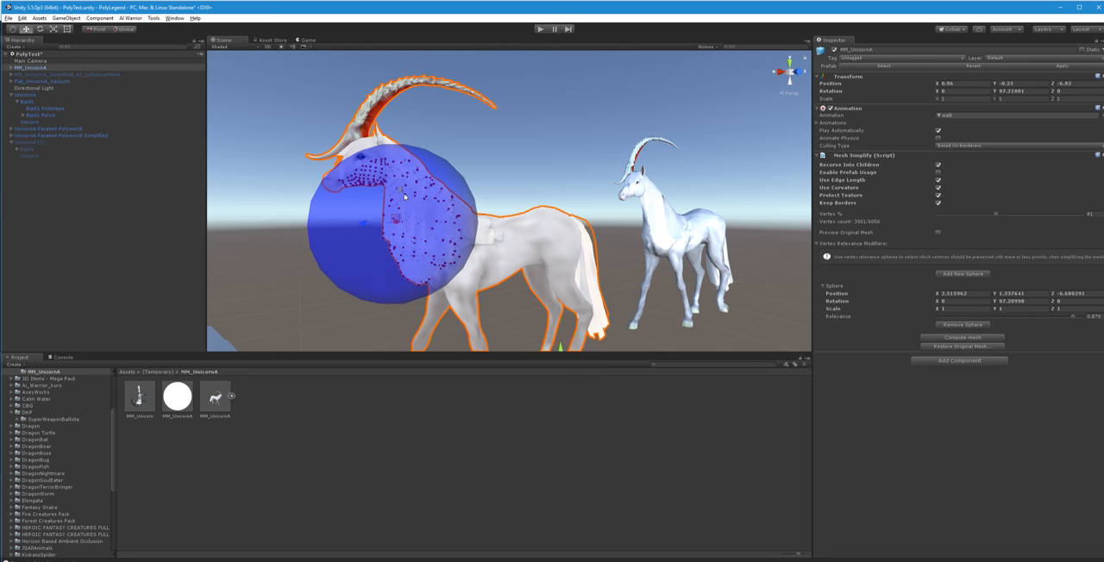
left_click_drag(404, 197, 421, 225)
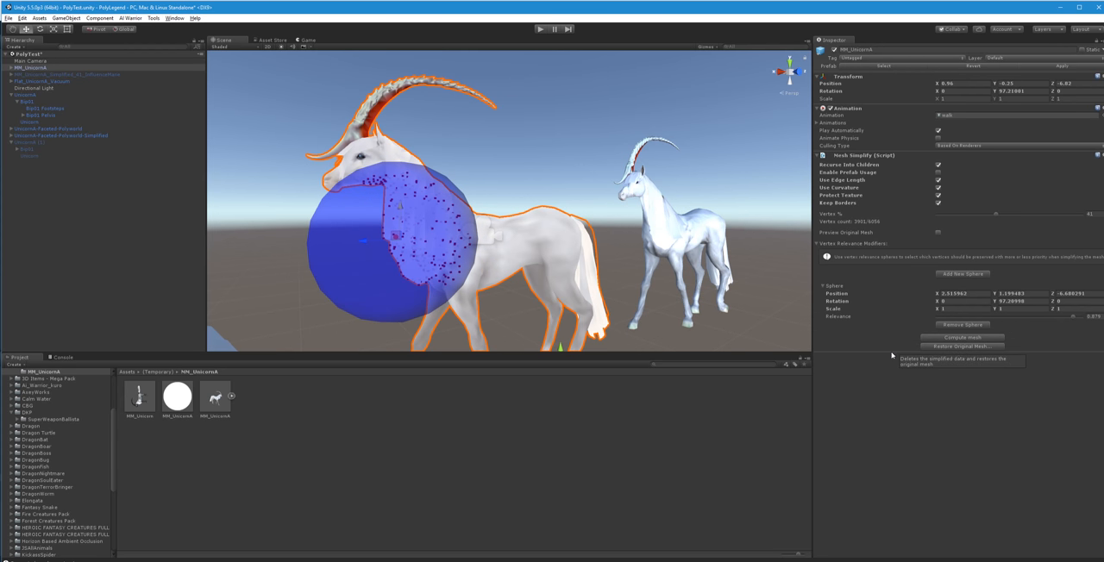
left_click(962, 272)
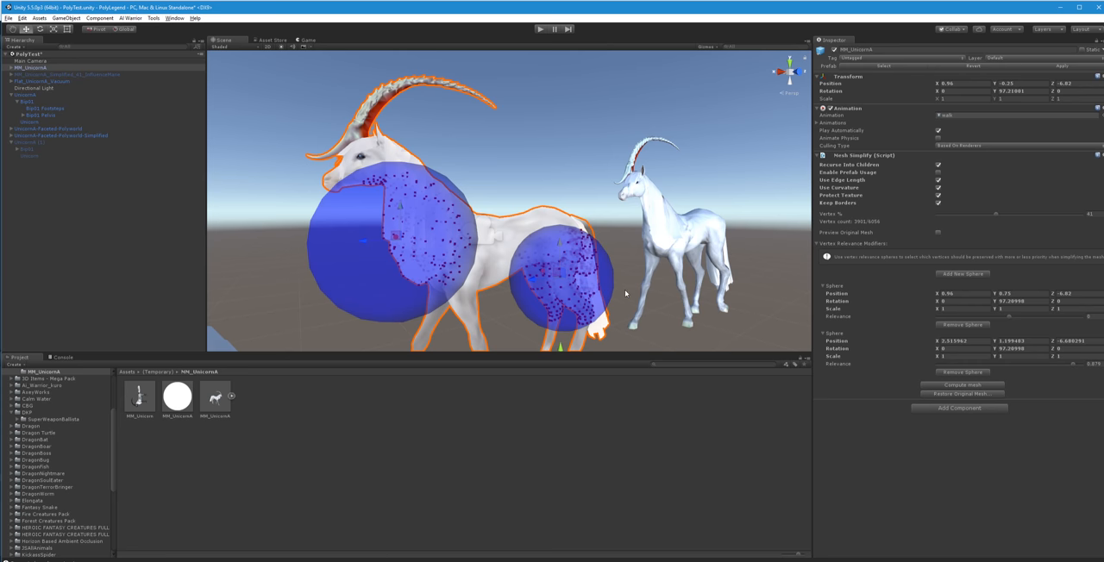
Tune the sphere settings around the eye and rebuild the simplified mesh with both spheres.
left_click(958, 308)
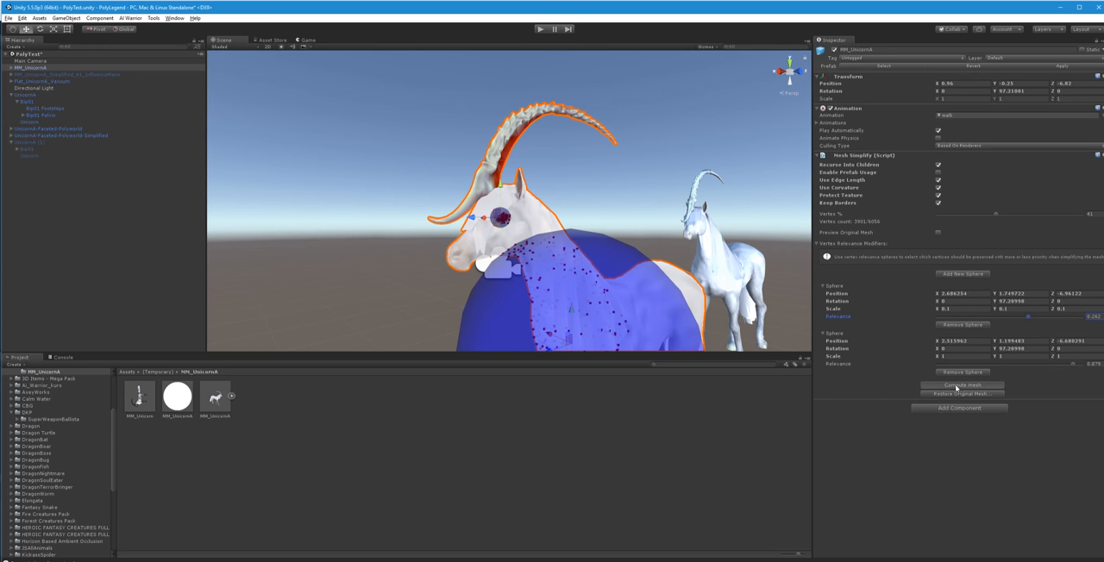
left_click(961, 387)
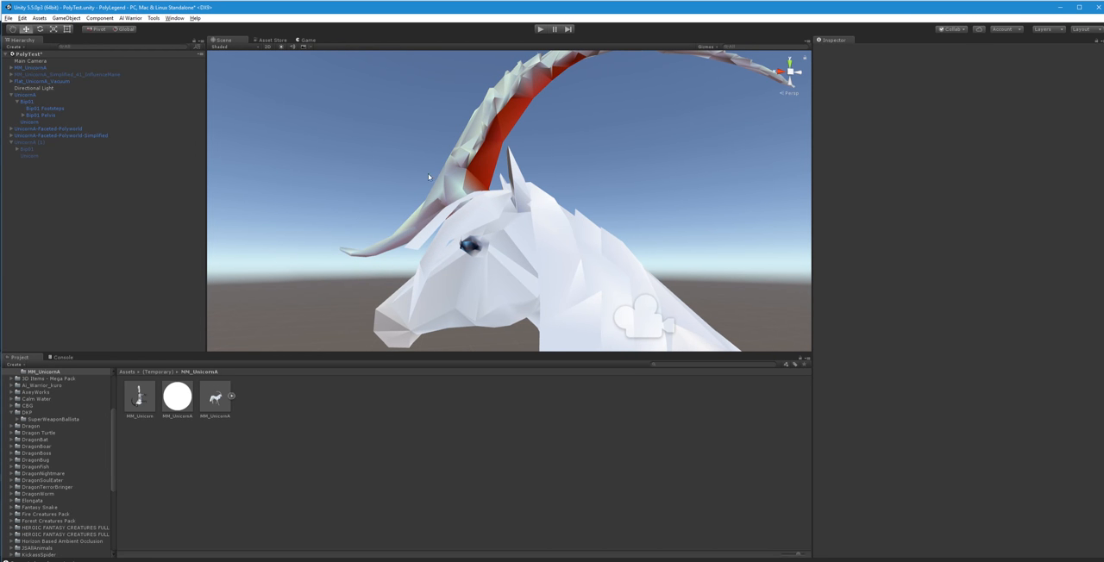
Reselect the simplified unicorn to check its spheres, then select the low-poly unicorn at left.
left_click(38, 67)
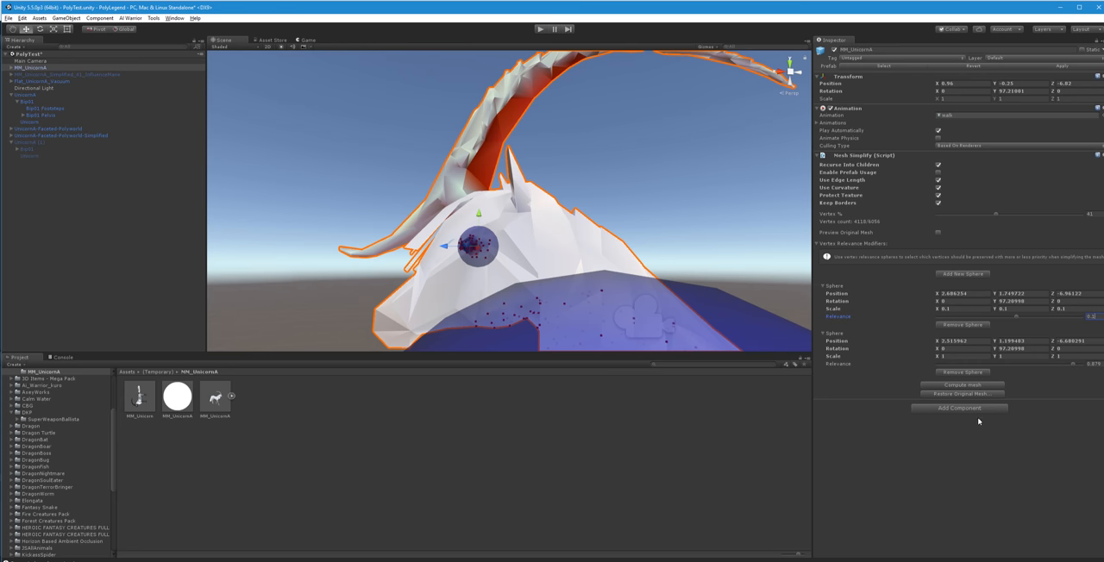
left_click(961, 386)
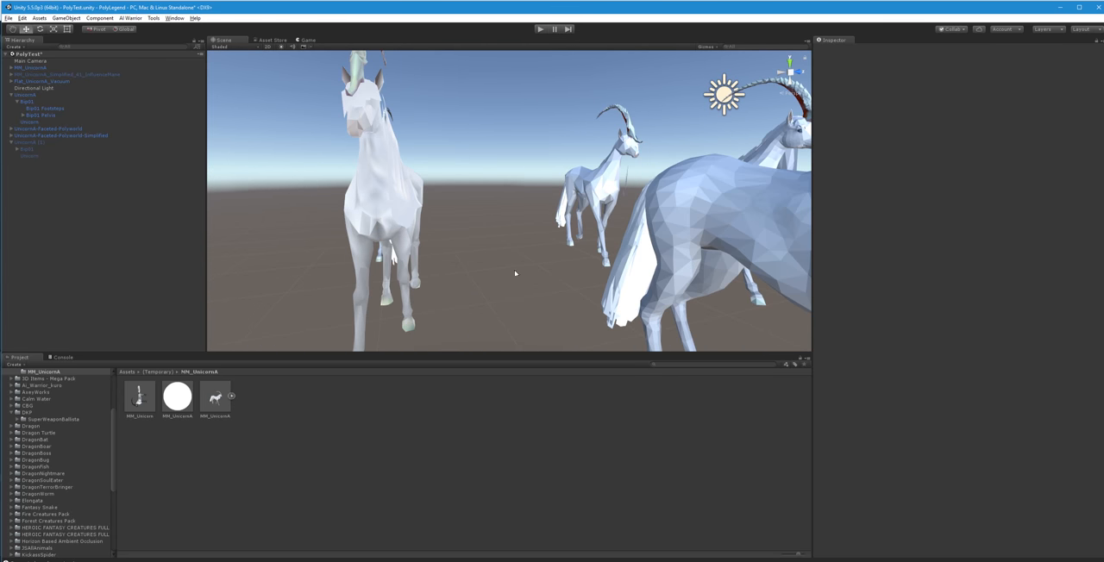
left_click(26, 67)
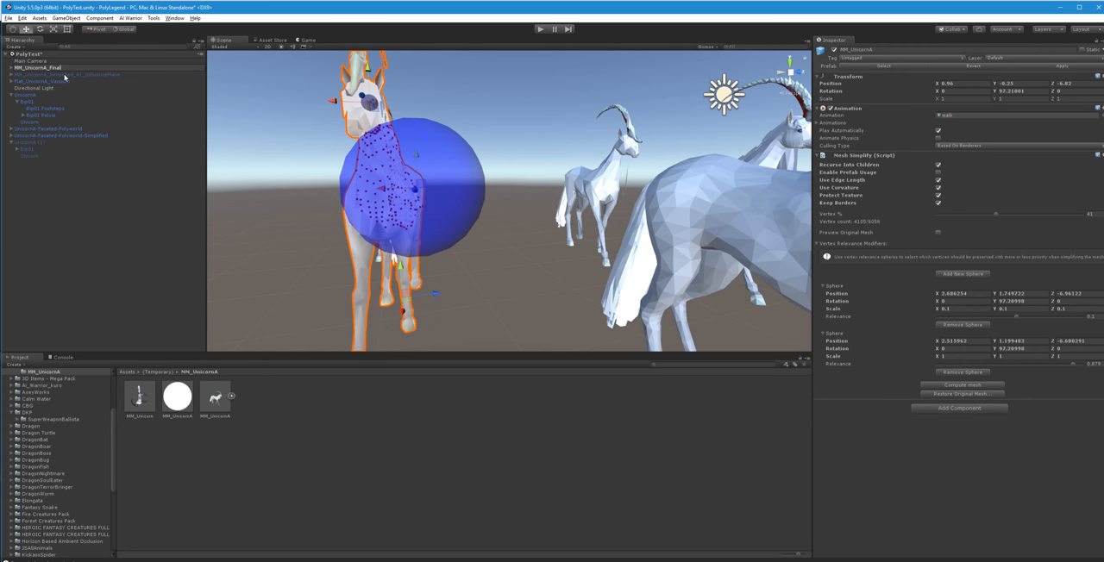
Save the simplified mesh into the Unicorn folder as MM_UnicornA_Final.asset and reselect the final unicorn.
left_click(38, 69)
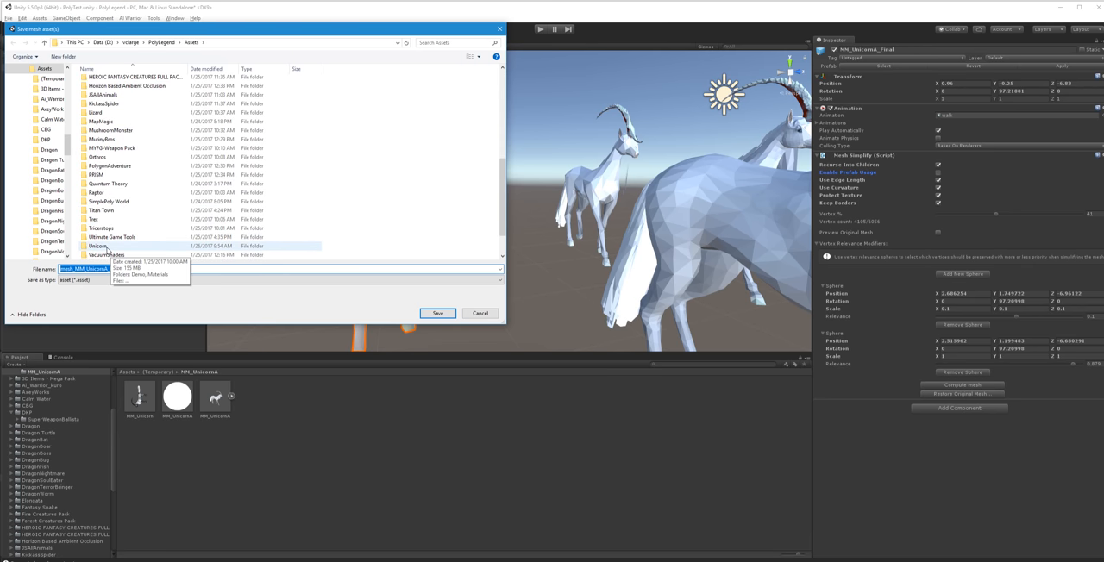
double_click(98, 245)
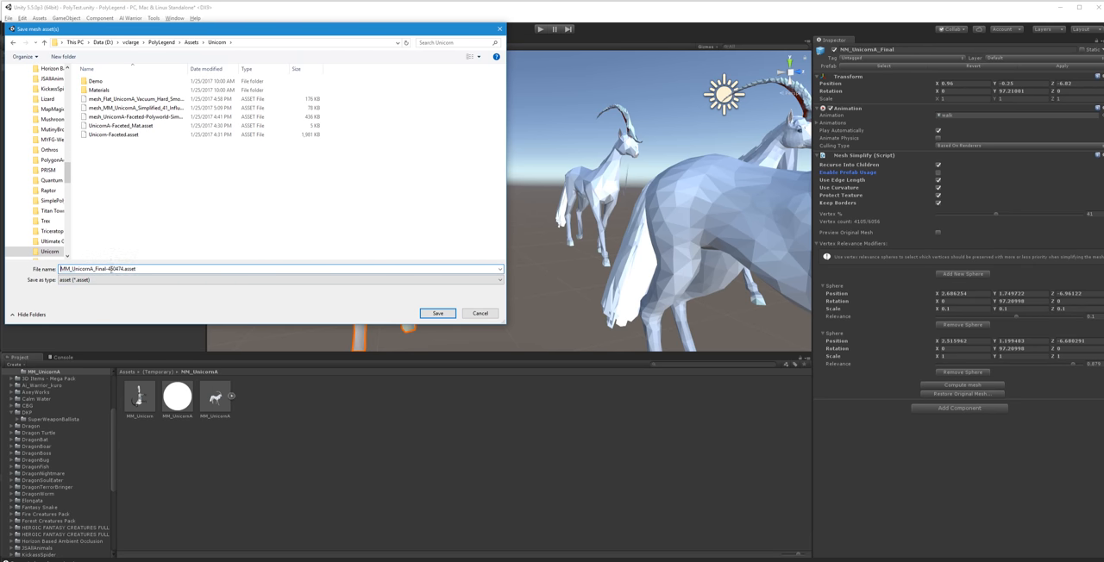
type("MM_UnicornA_Final.asset")
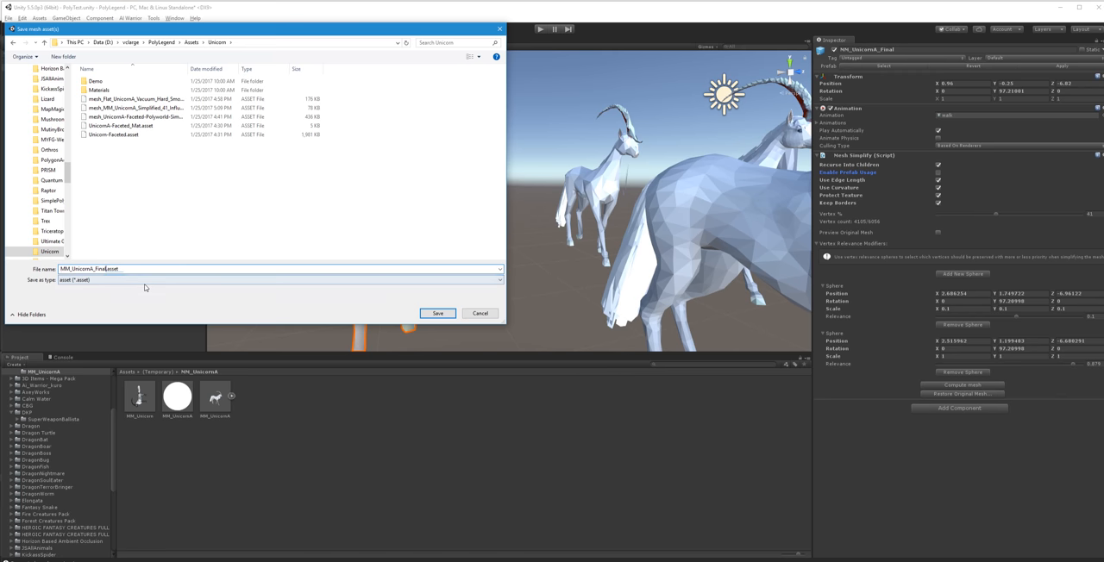
left_click(438, 314)
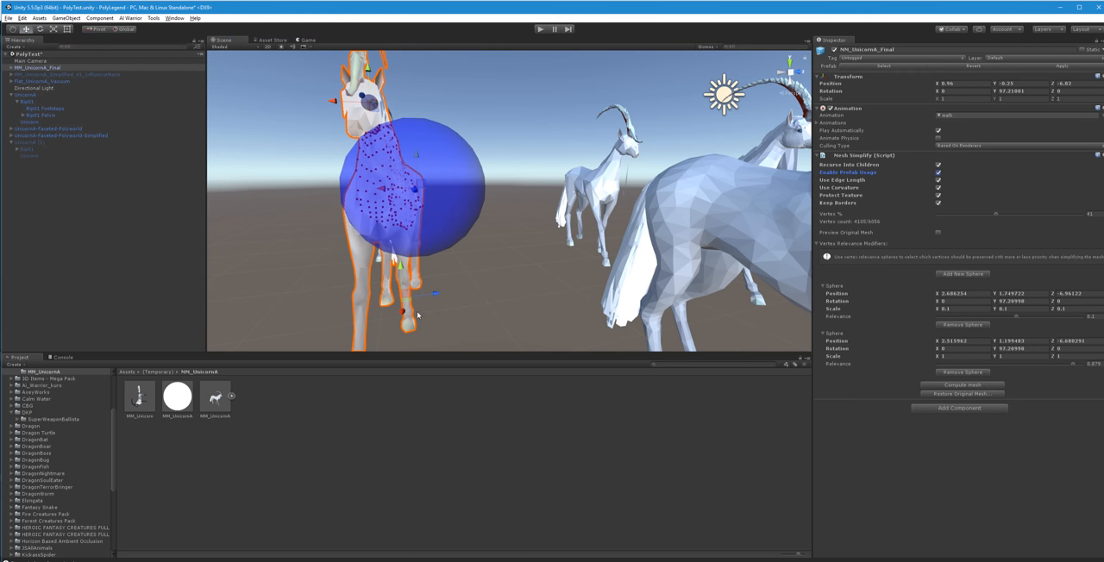
mouse_move(183, 200)
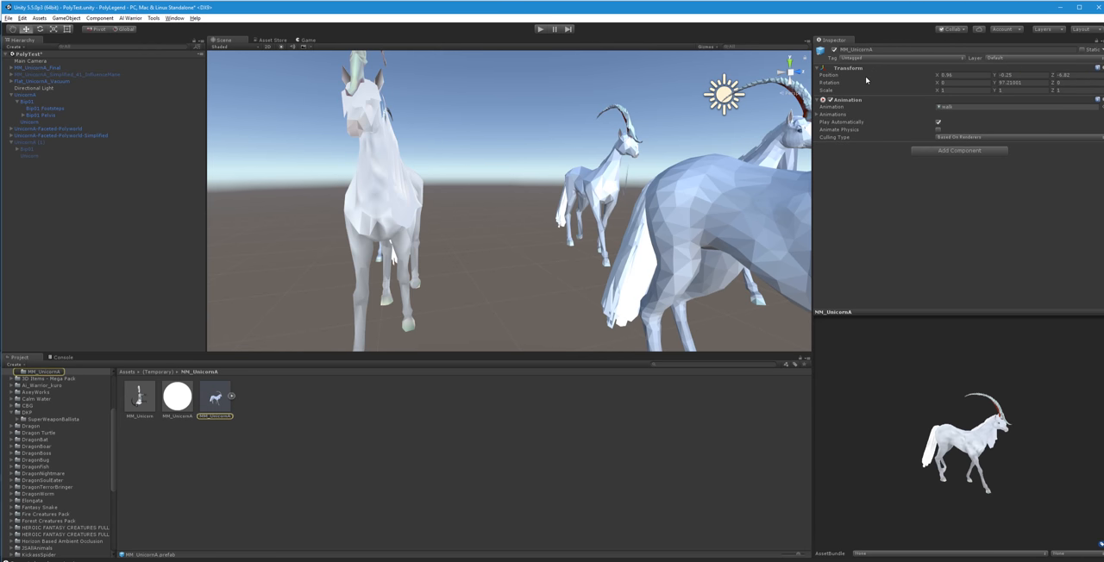
mouse_move(86, 392)
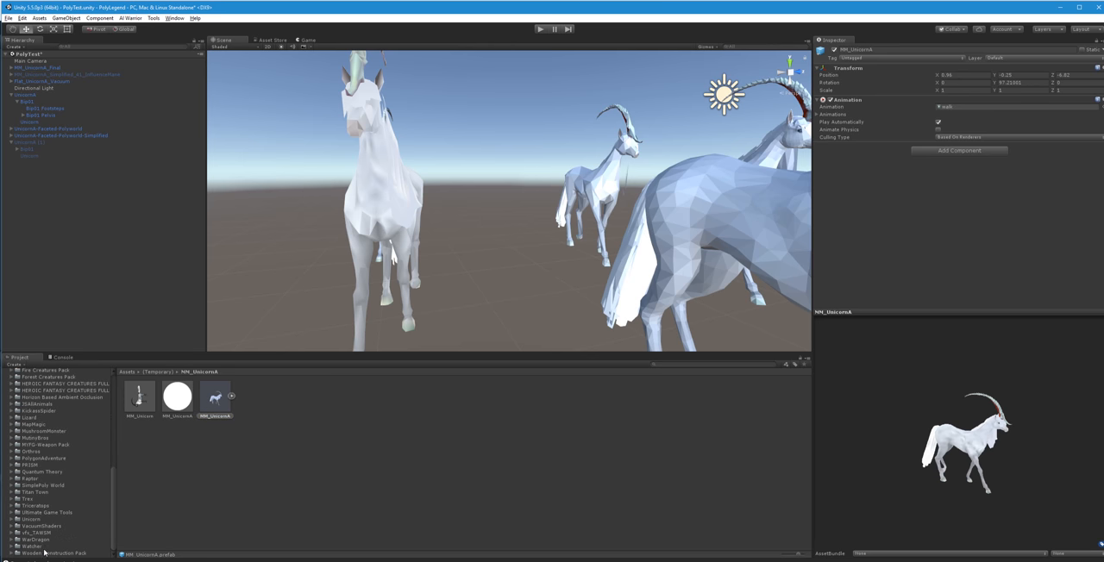
Show the Unicorn asset folder listing its meshes, textures, materials and prefabs.
left_click(31, 518)
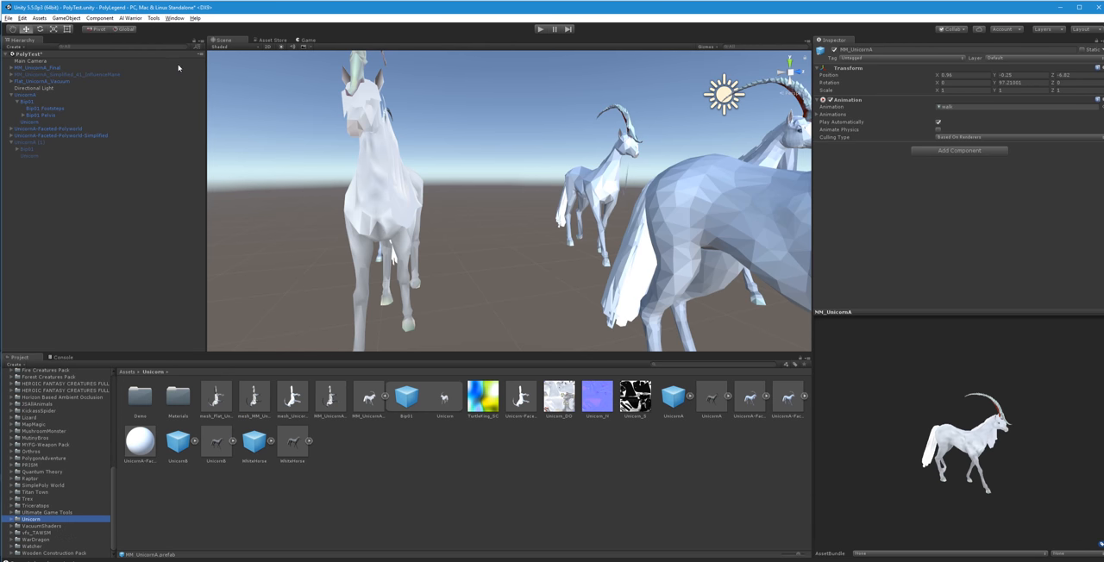
left_click(38, 67)
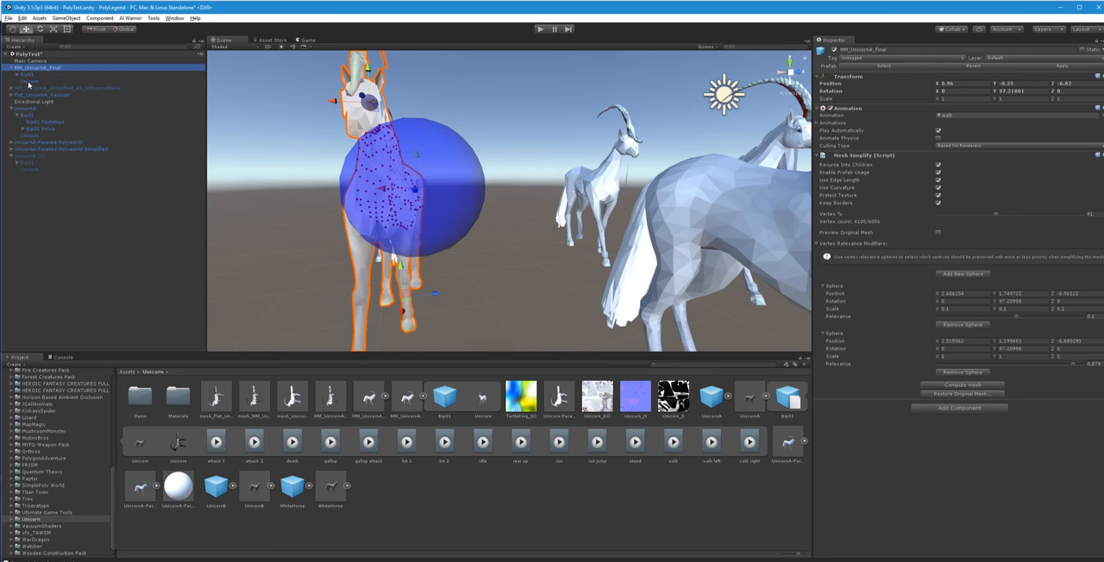
Save the reduced mesh child and preview the MM_Unicorn_Final asset's wireframe and triangle count.
left_click(28, 81)
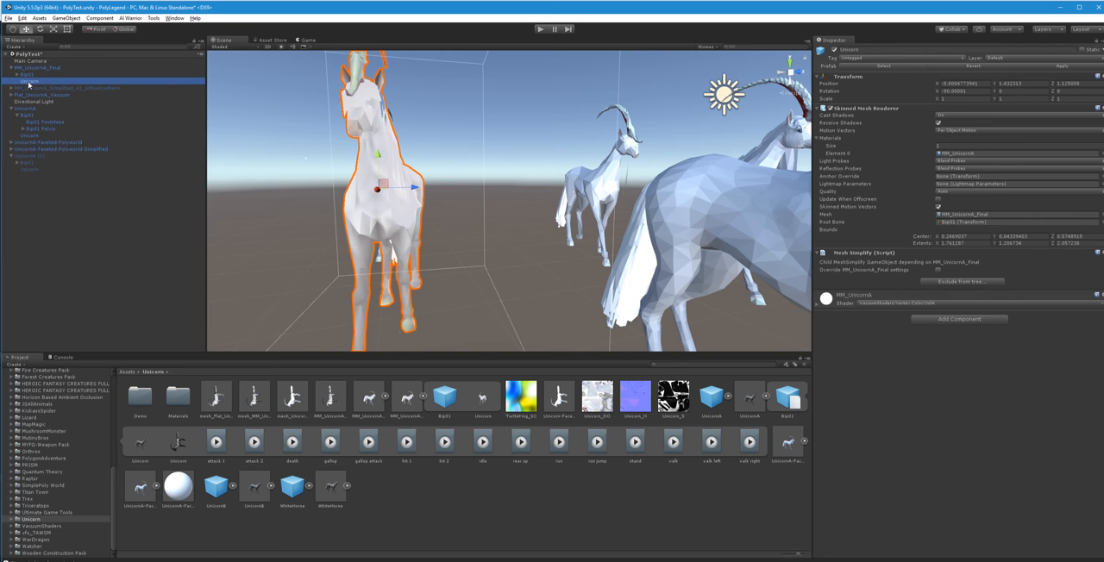
mouse_move(632, 87)
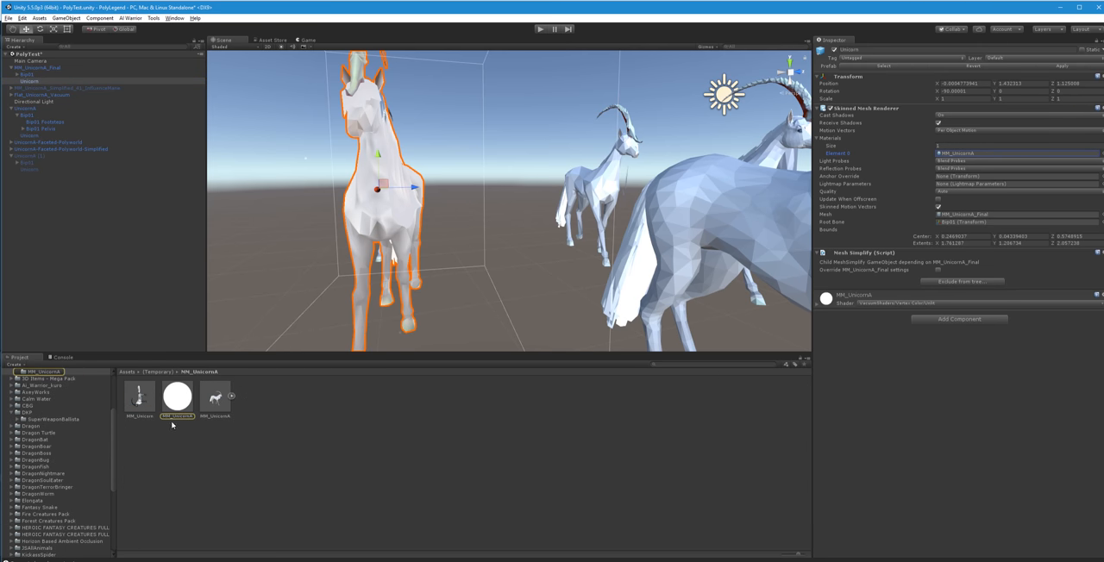
left_click(175, 397)
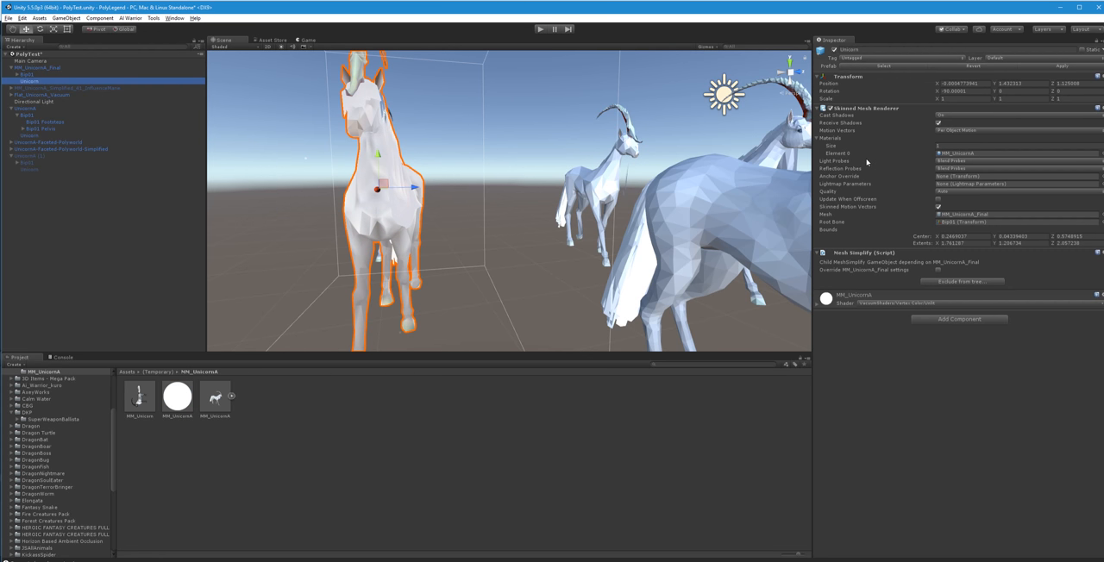
mouse_move(835, 160)
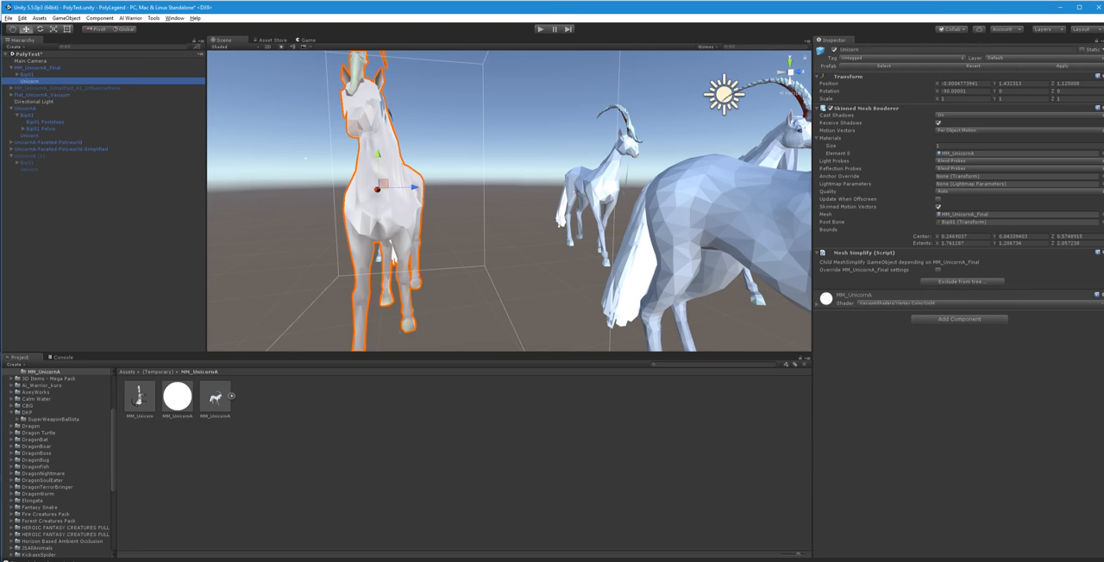
mouse_move(970, 144)
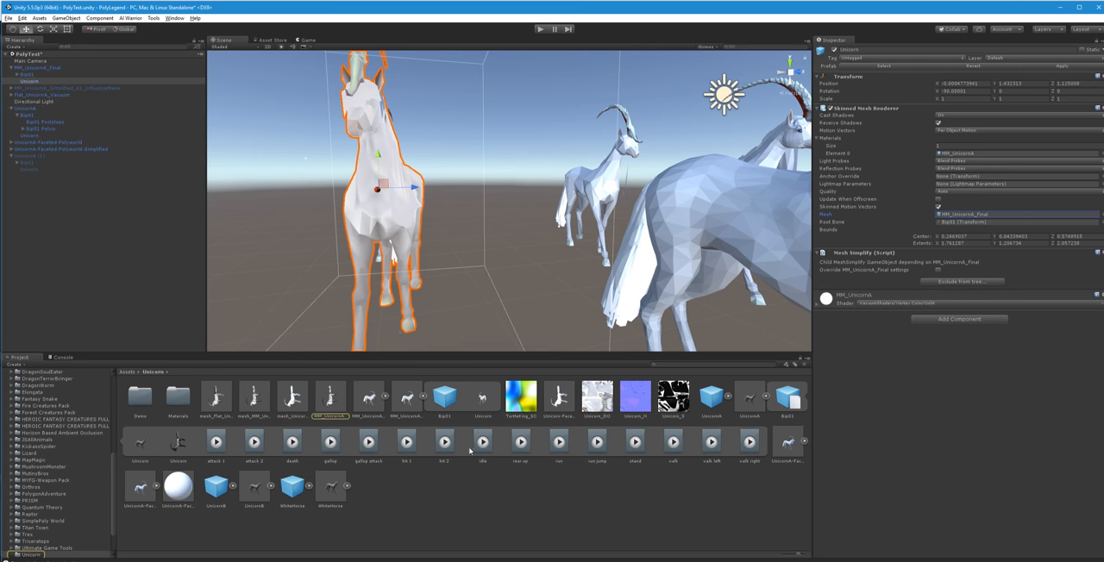
left_click(331, 397)
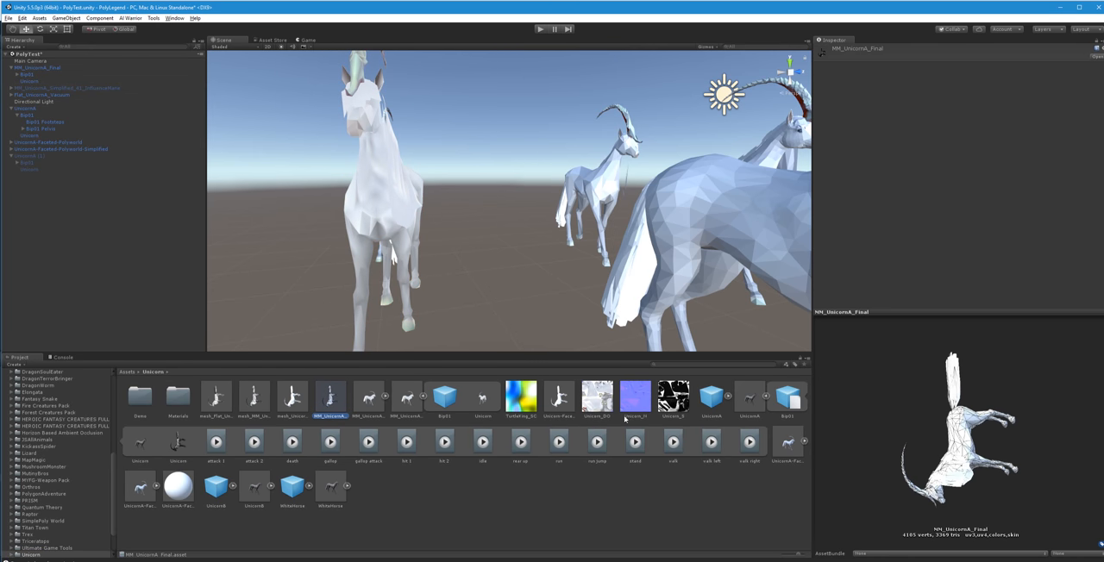
mouse_move(904, 540)
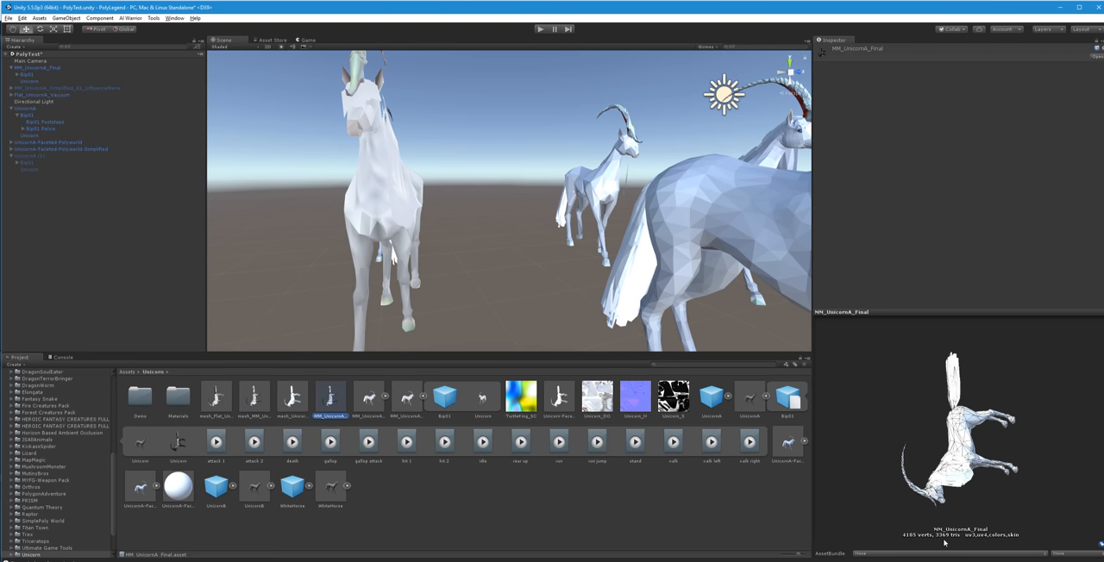
mouse_move(848, 427)
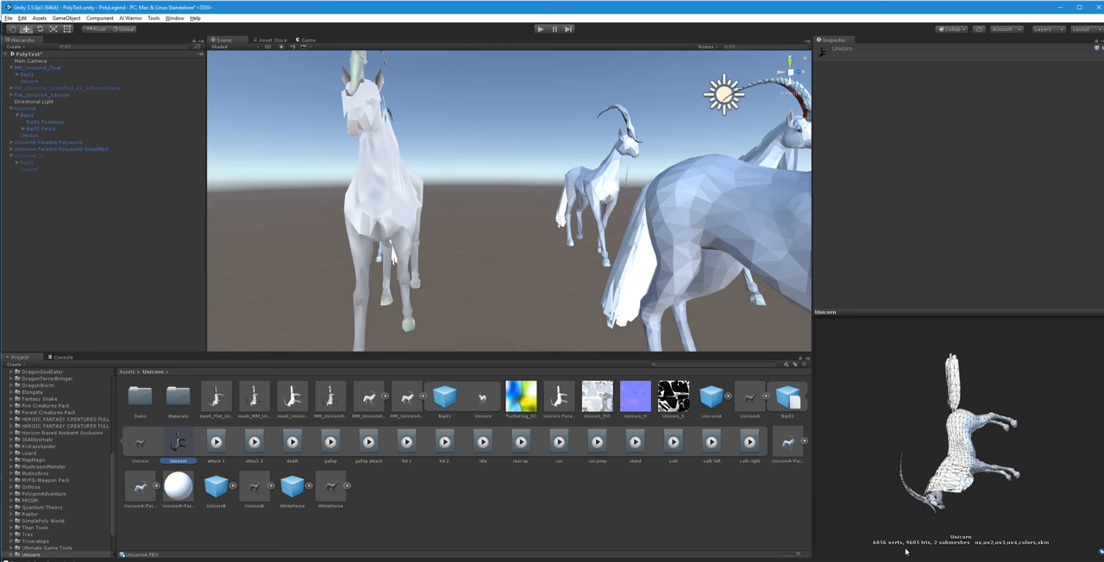
mouse_move(411, 227)
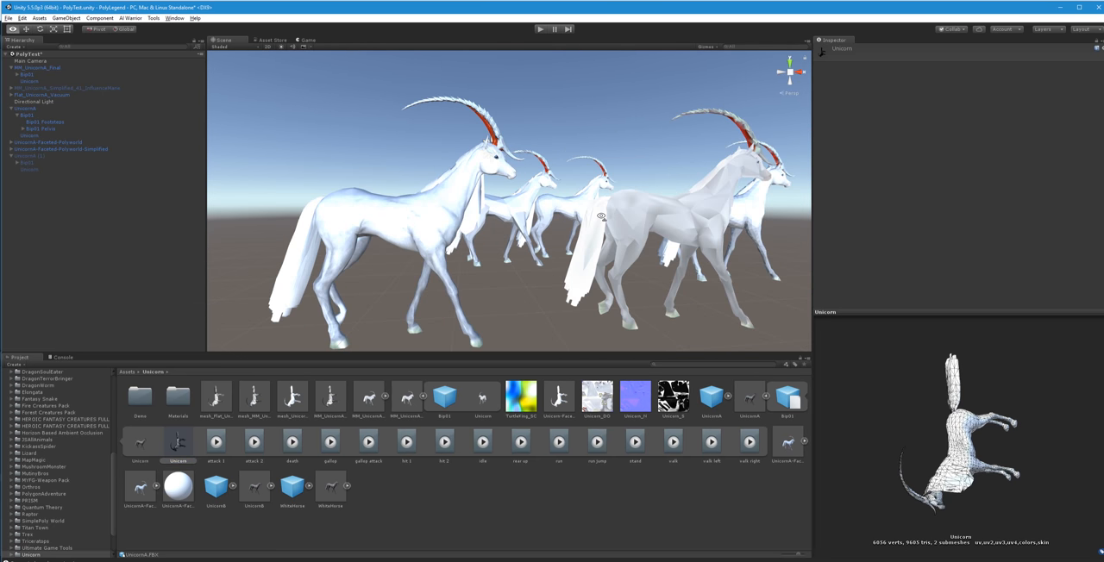
mouse_move(716, 241)
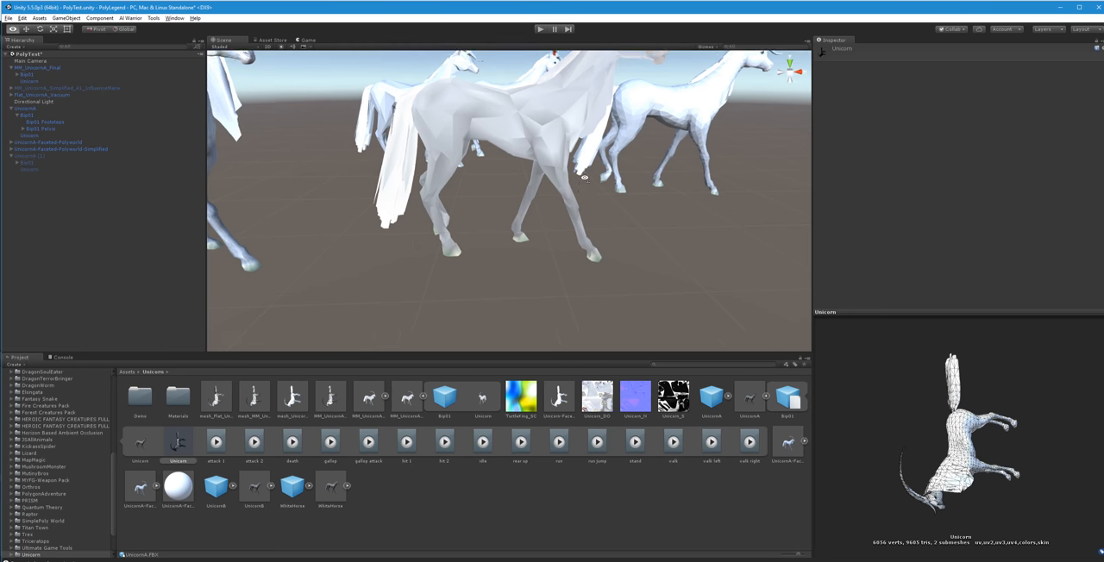
left_click(37, 67)
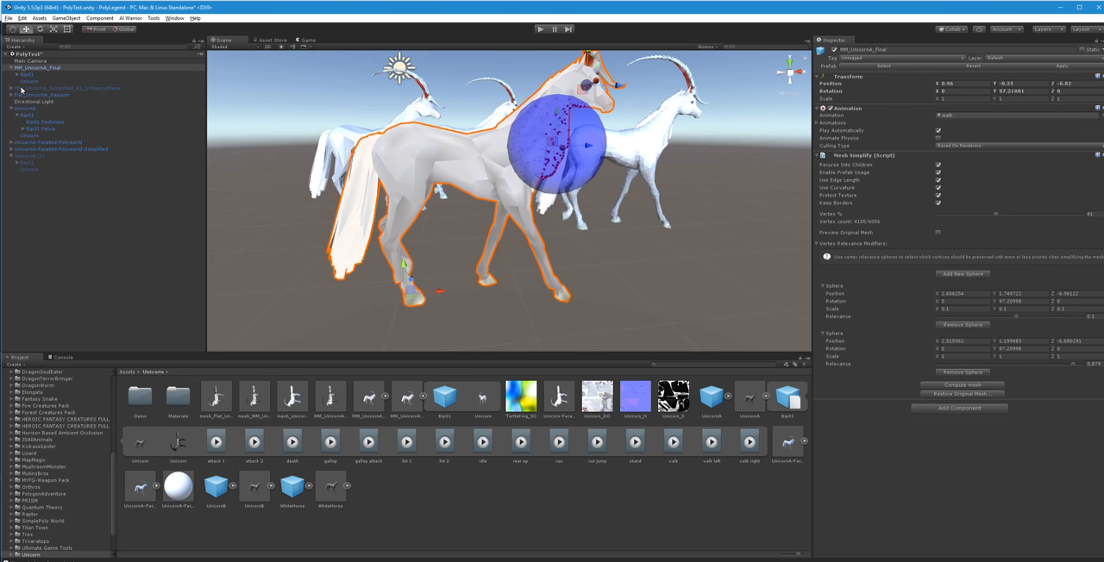
Switch the reduced unicorn's material to a different shader so the body renders flat white.
left_click(31, 79)
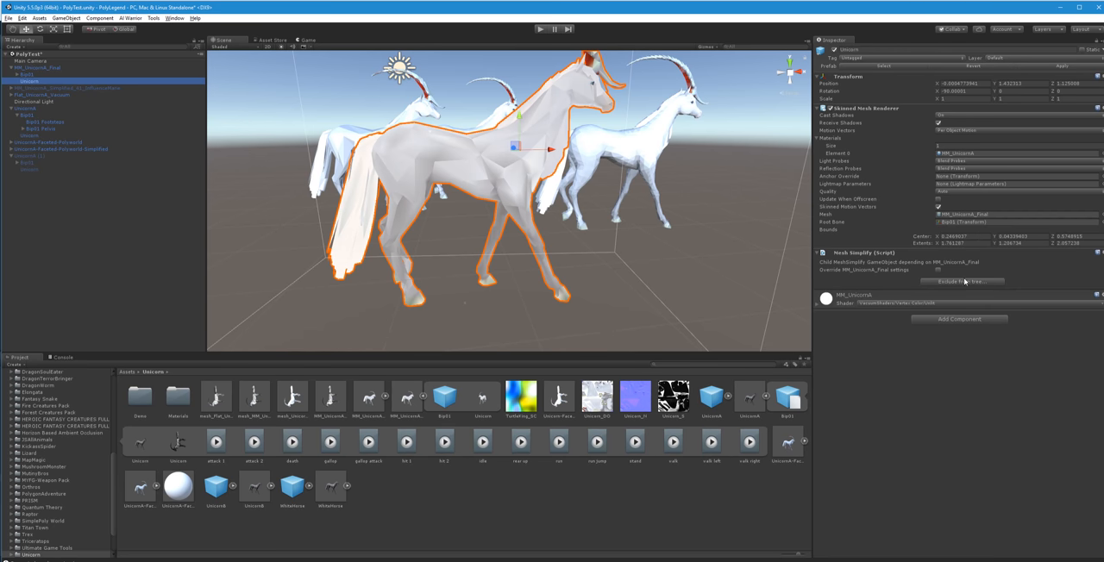
mouse_move(908, 311)
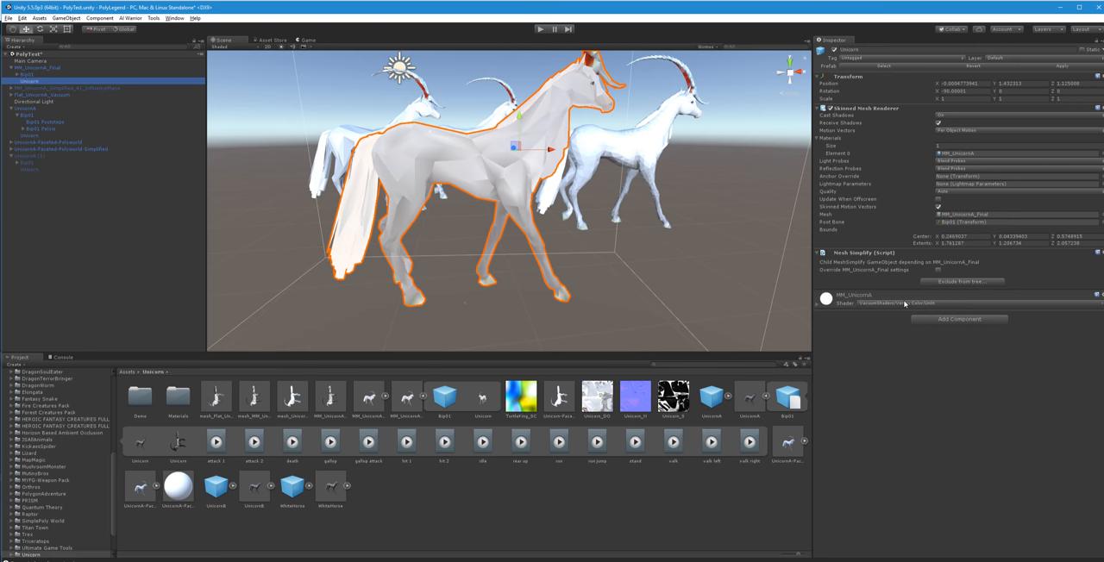
left_click(897, 303)
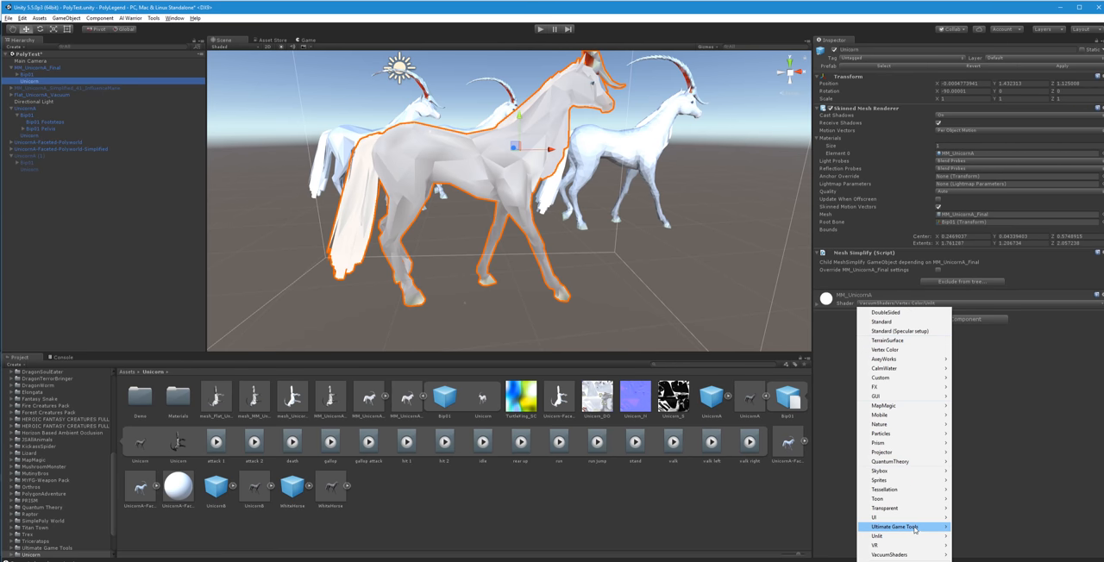
mouse_move(876, 535)
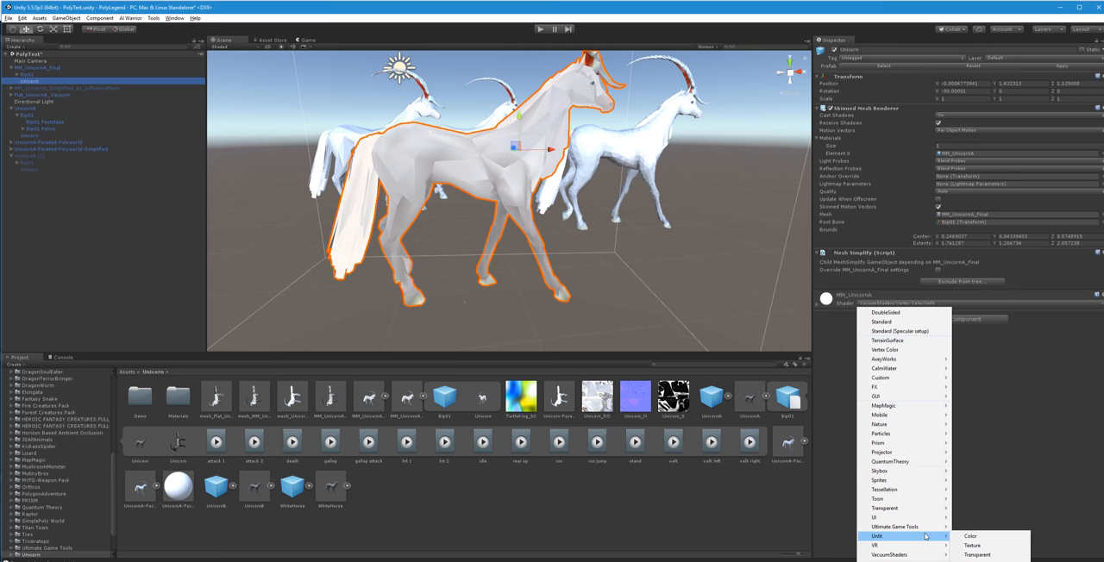
mouse_move(969, 537)
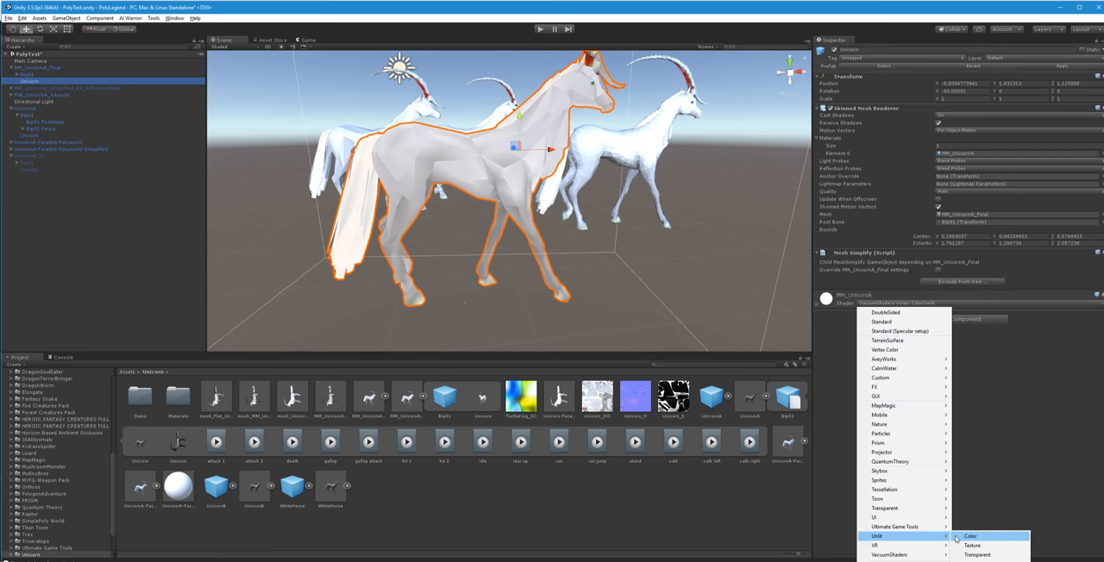
mouse_move(953, 538)
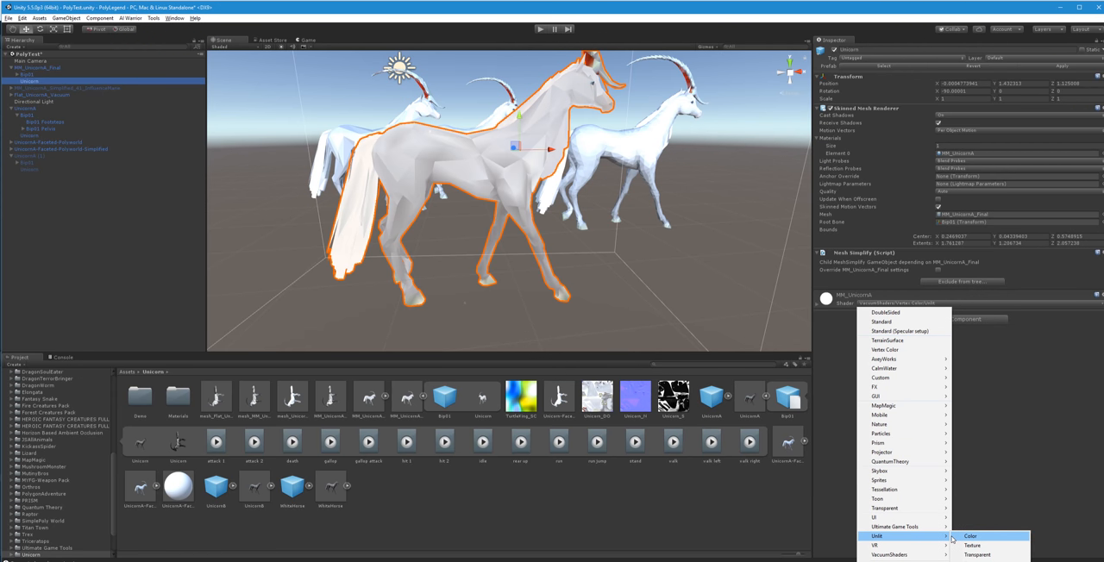
mouse_move(904, 320)
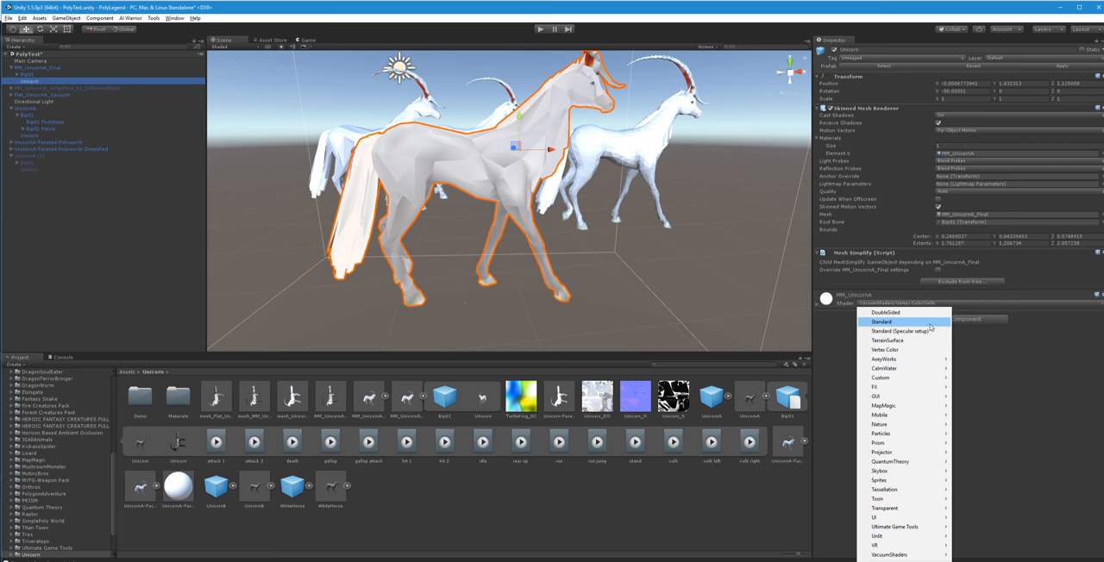
left_click(882, 321)
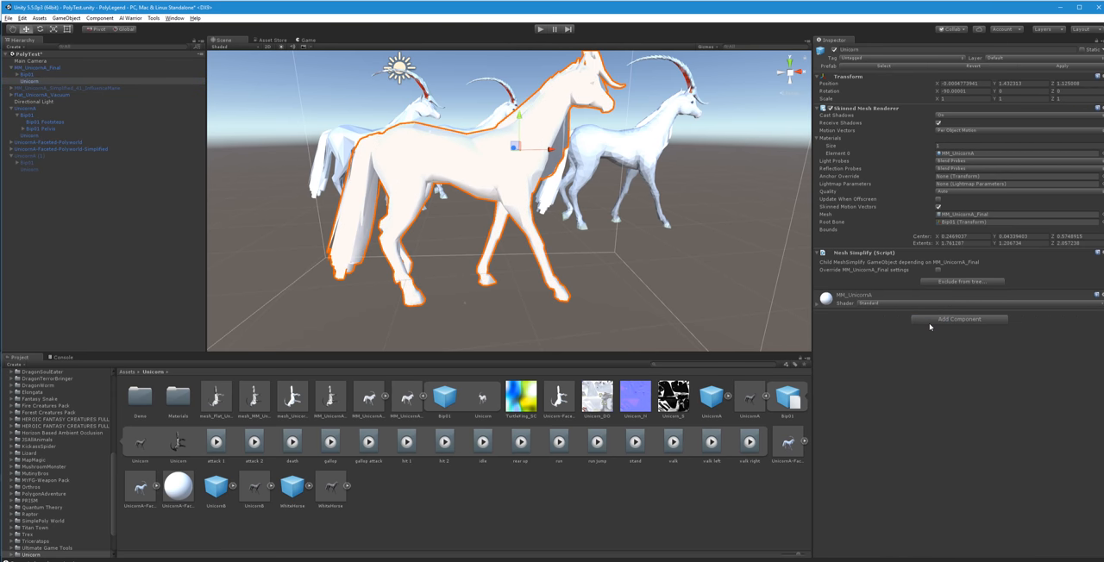